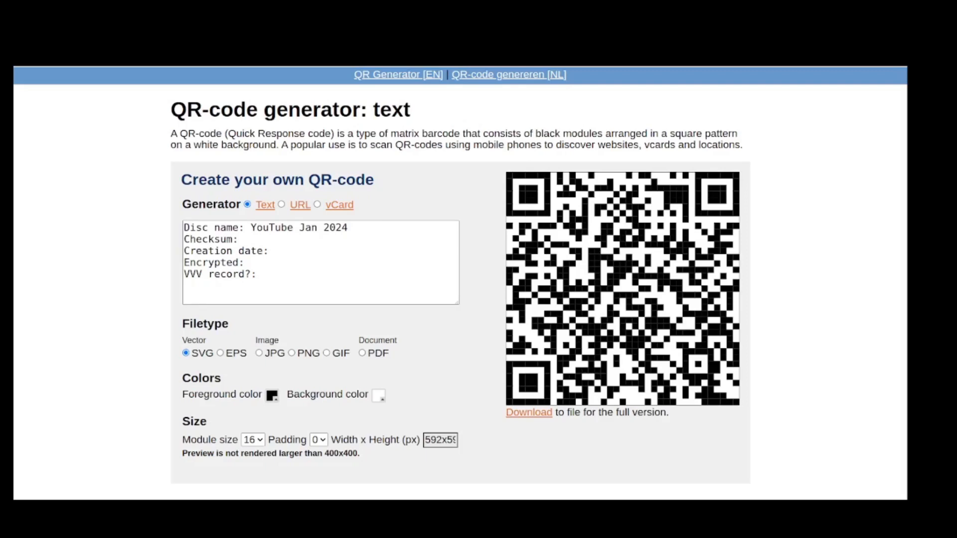
Review the disc-info QR code on qr-generator.nu and move to the linuxconfig QR generators article
click(321, 262)
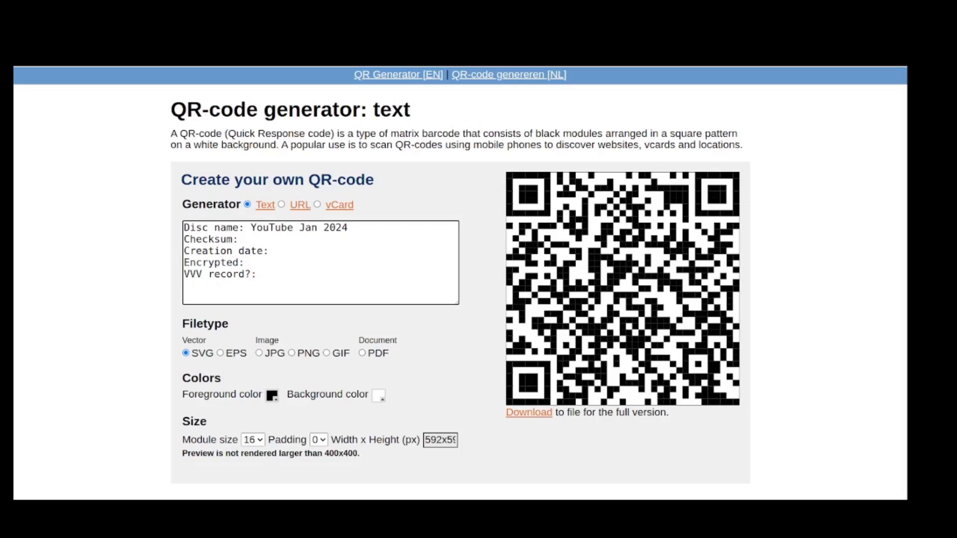
click(244, 239)
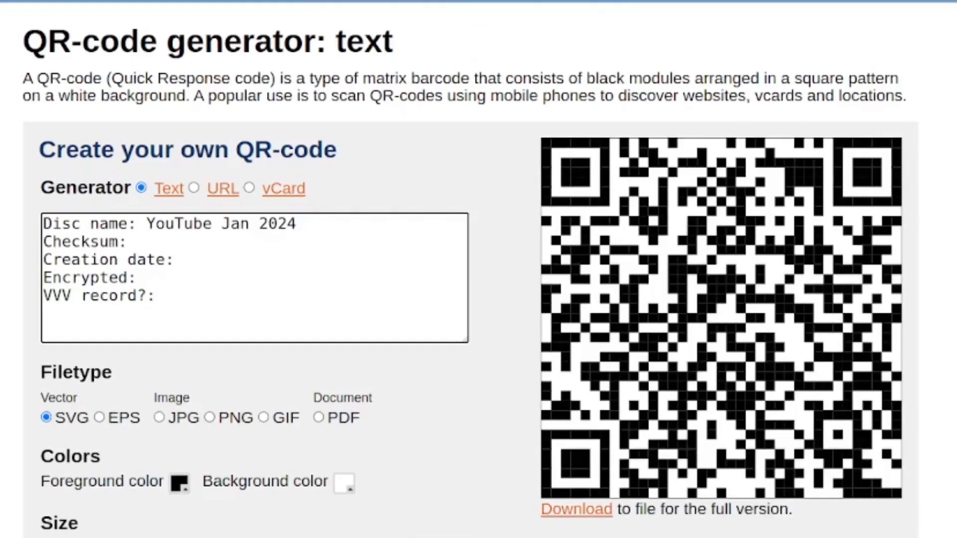
click(137, 241)
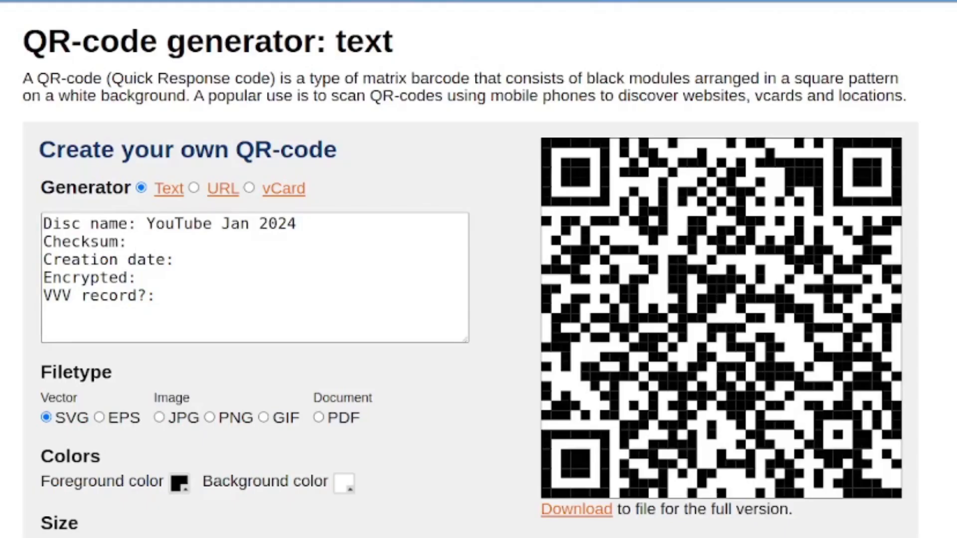
text(https://www.qr-generator.nu/)
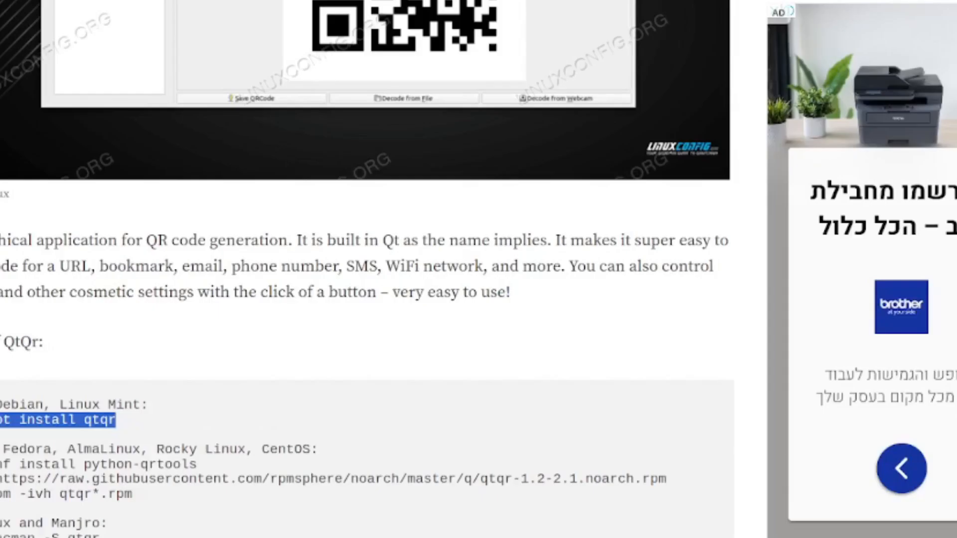
Scroll through the article's qrencode and QtQr sections before launching QtQR
scroll(down, 3)
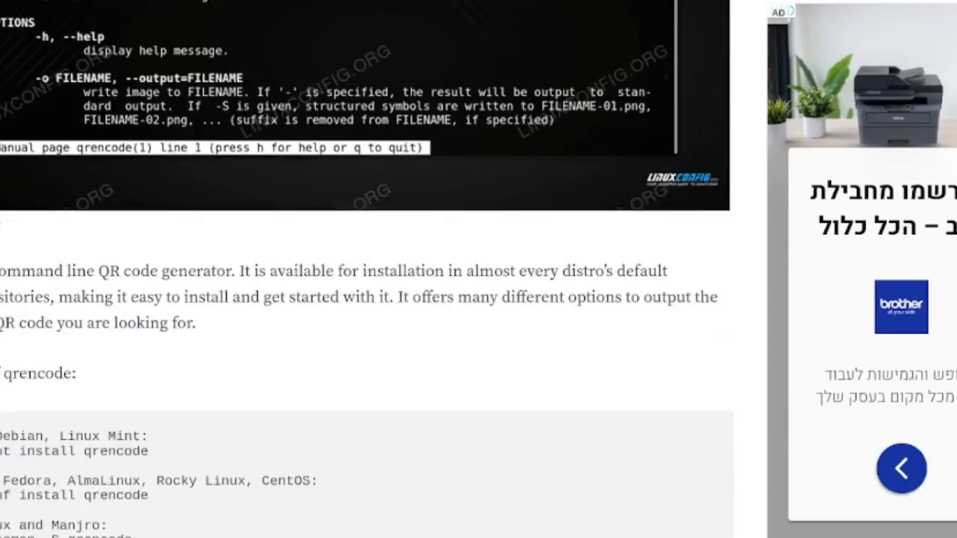
scroll(up, 3)
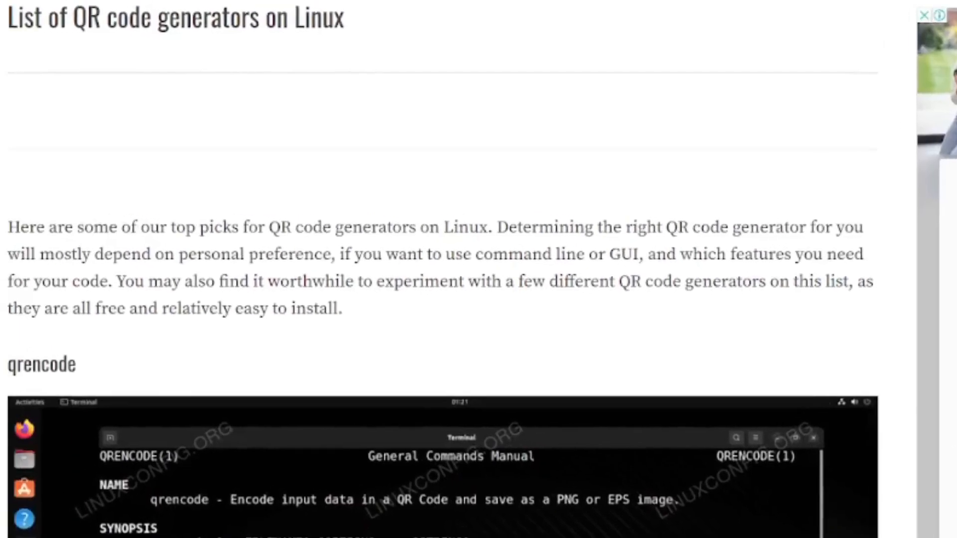
scroll(down, 3)
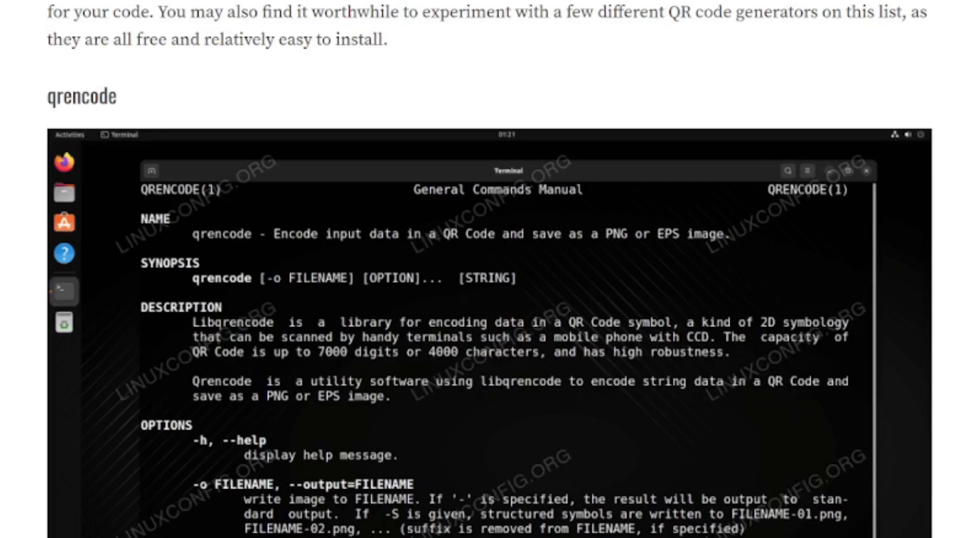
scroll(down, 3)
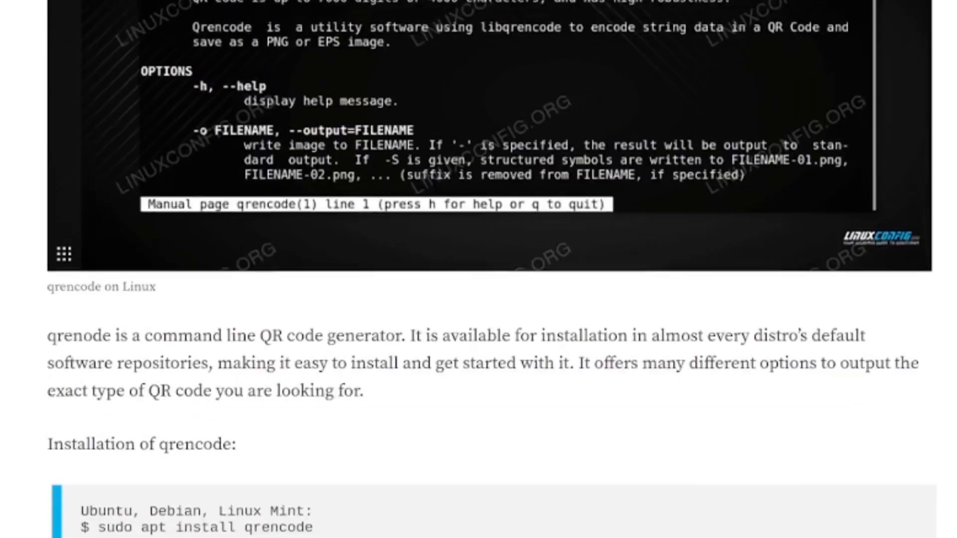
scroll(down, 3)
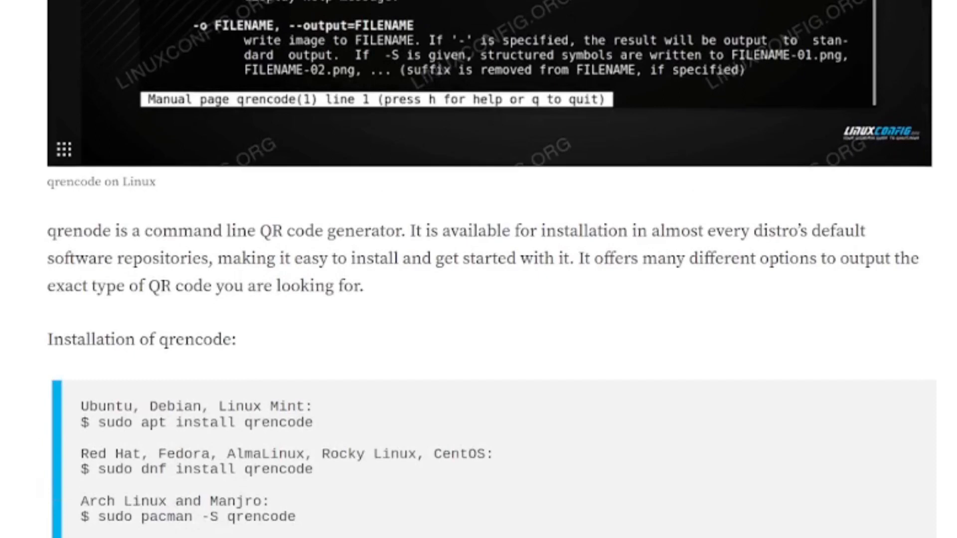
scroll(up, 3)
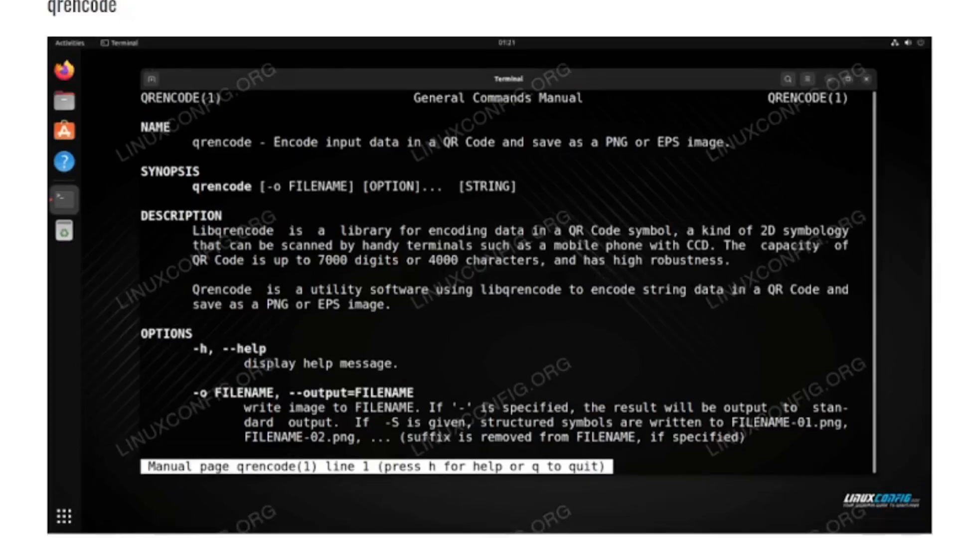
scroll(down, 3)
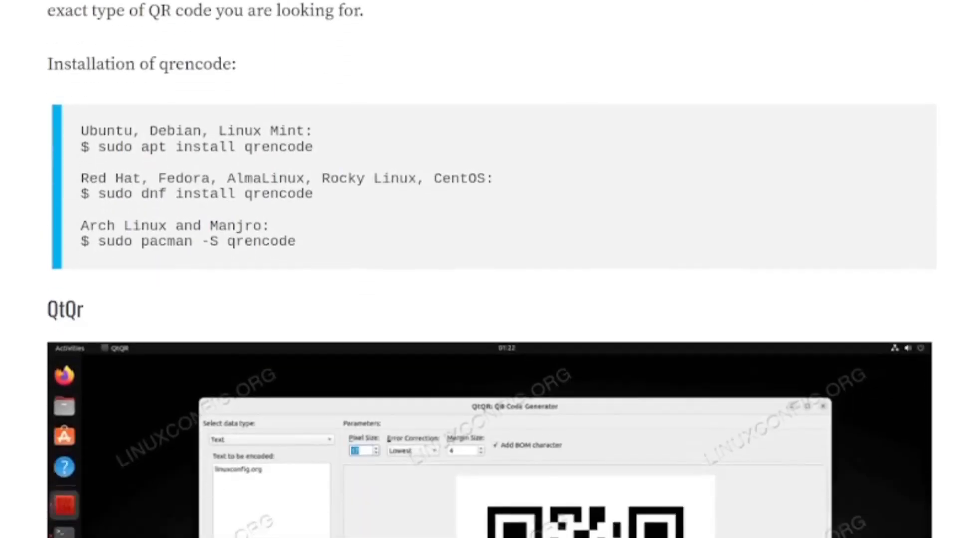
scroll(down, 3)
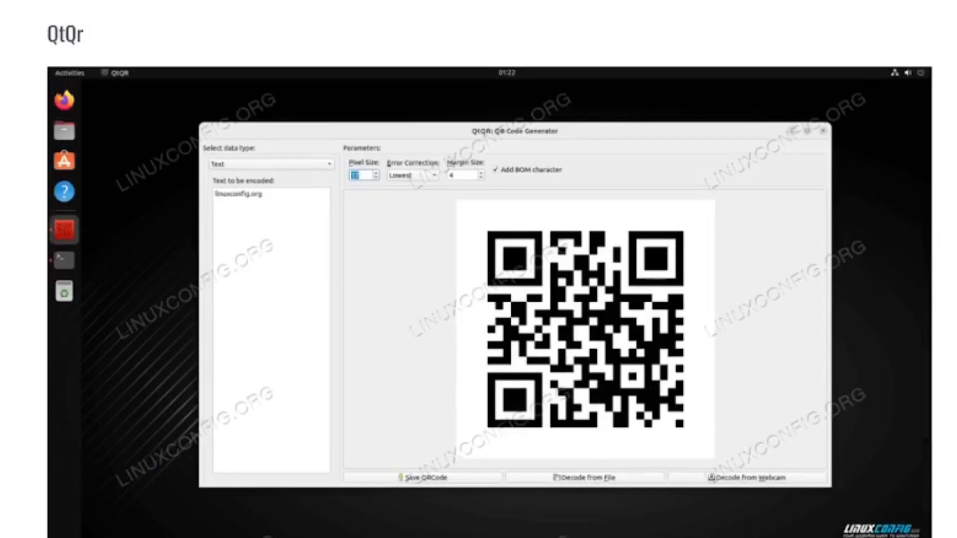
scroll(down, 3)
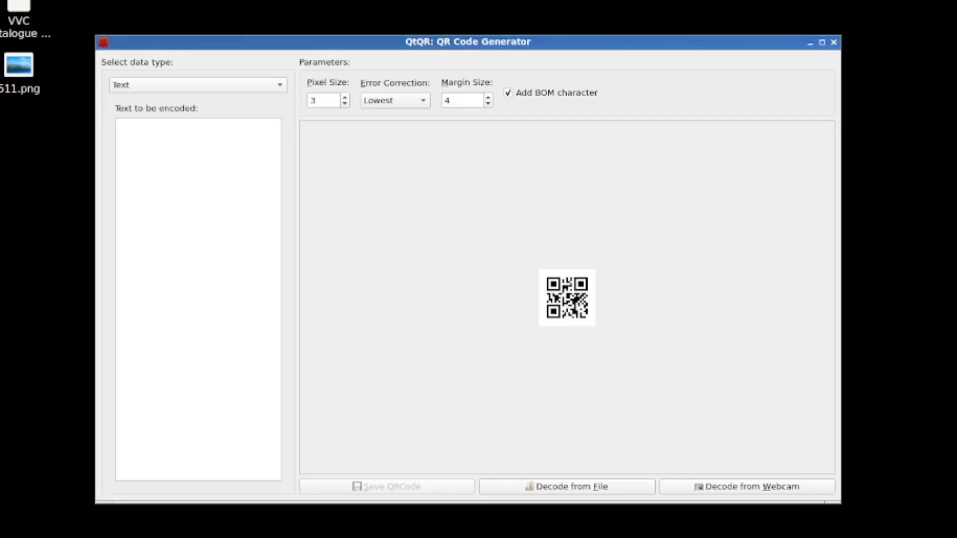
Enter the disc name, VVV record, encryption and checksum lines as the text to encode
click(196, 85)
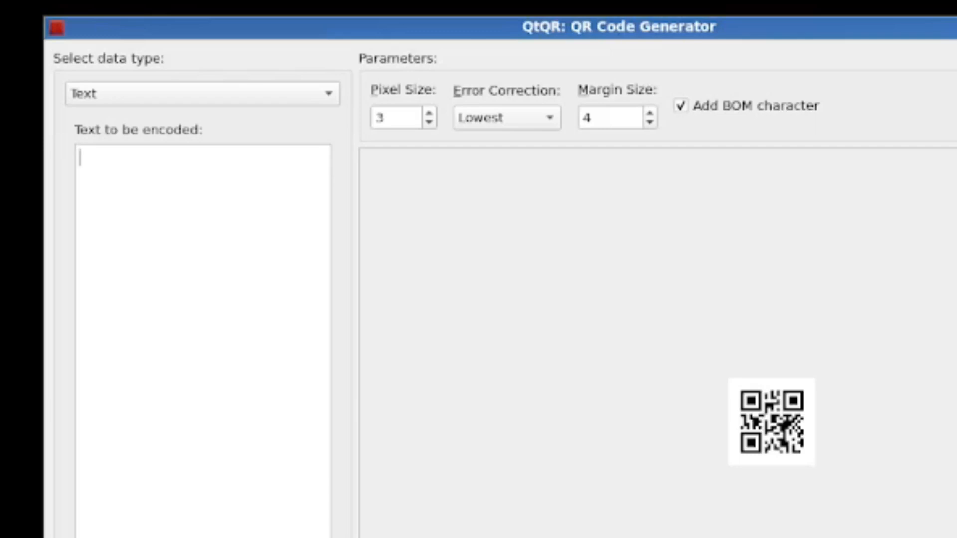
text(Disc name: YouTube 1222)
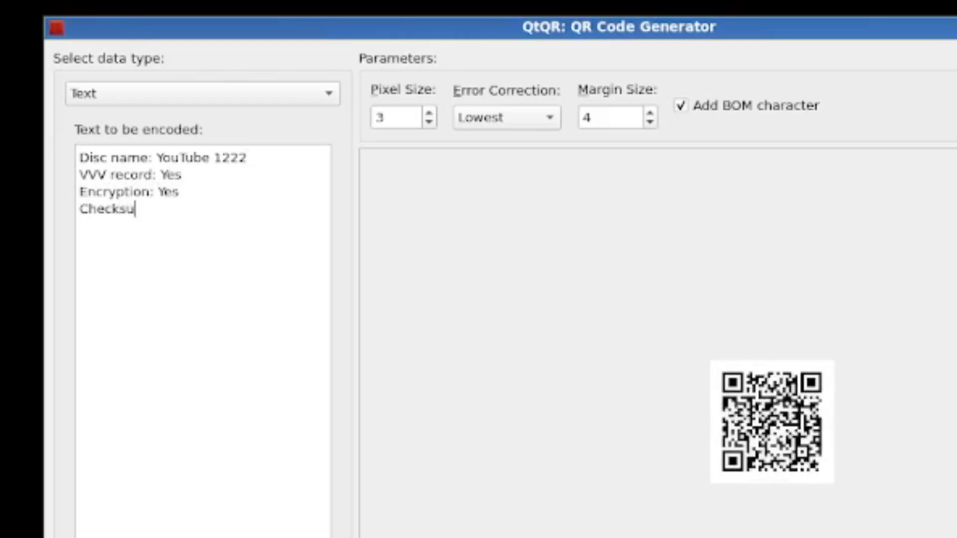
text(m: asfsfsfs32)
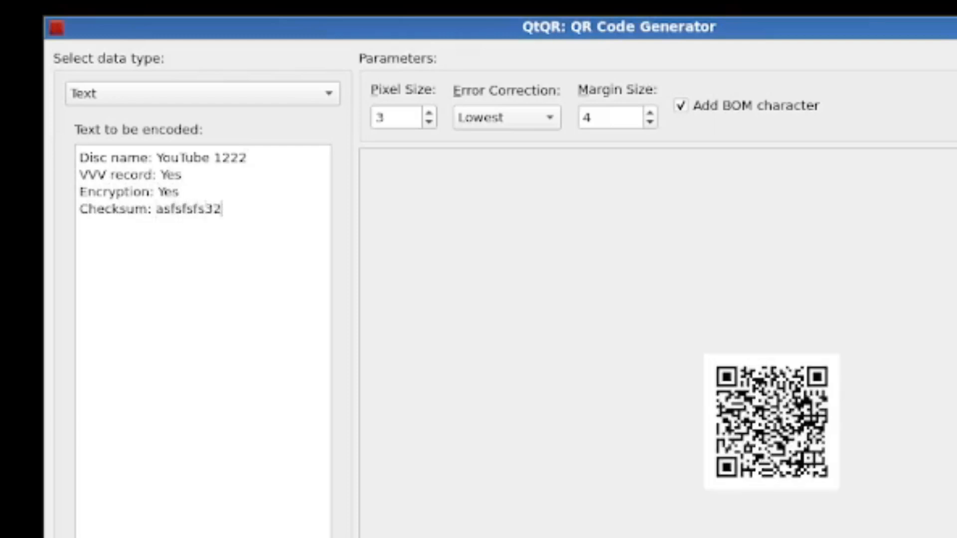
text(3f3)
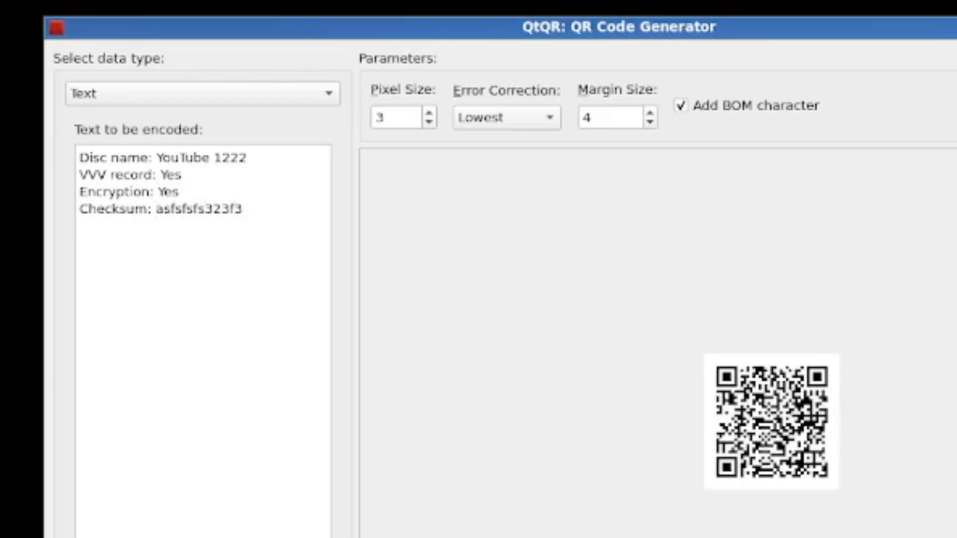
Enlarge the QR code by selecting a bigger pixel size value
click(241, 209)
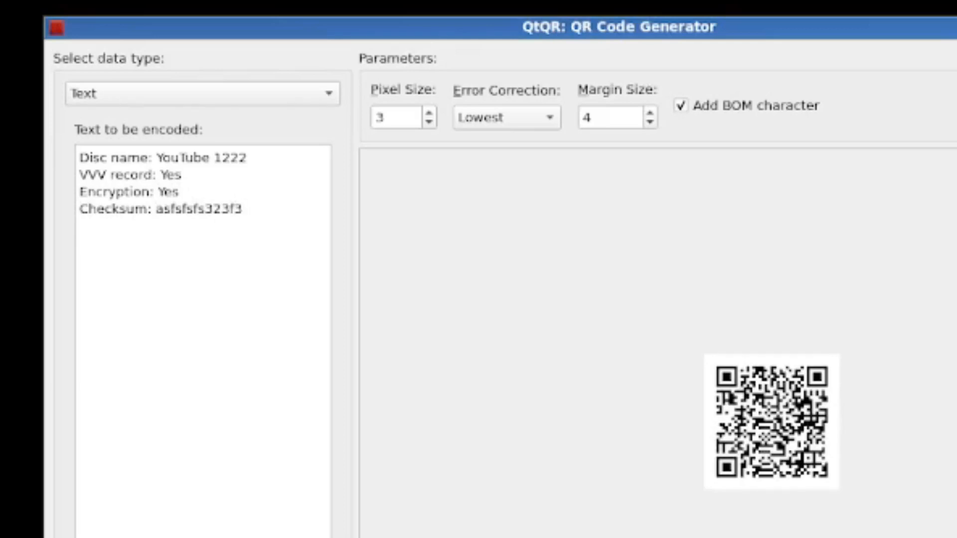
click(397, 117)
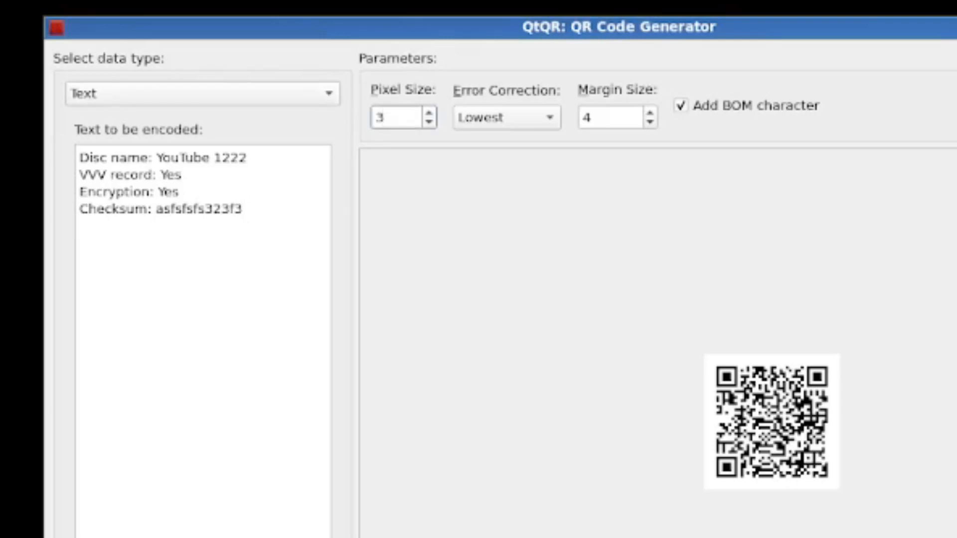
triple_click(396, 117)
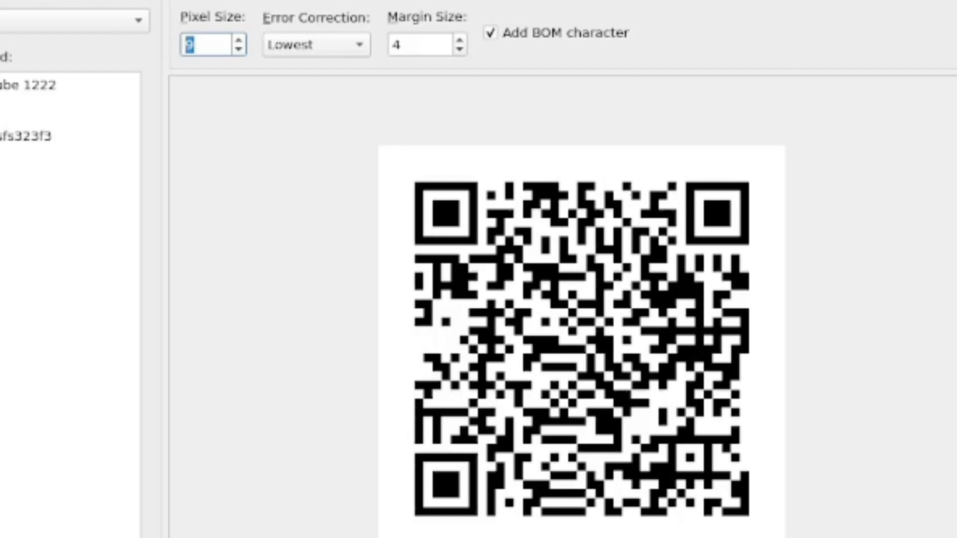
Shrink the pixel size back to 3 and keep error correction at Lowest
click(238, 48)
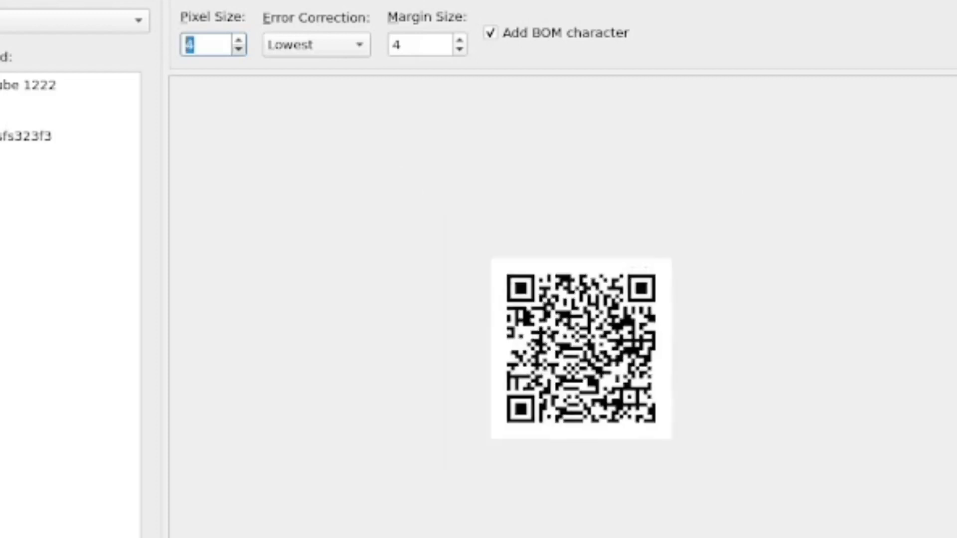
click(237, 49)
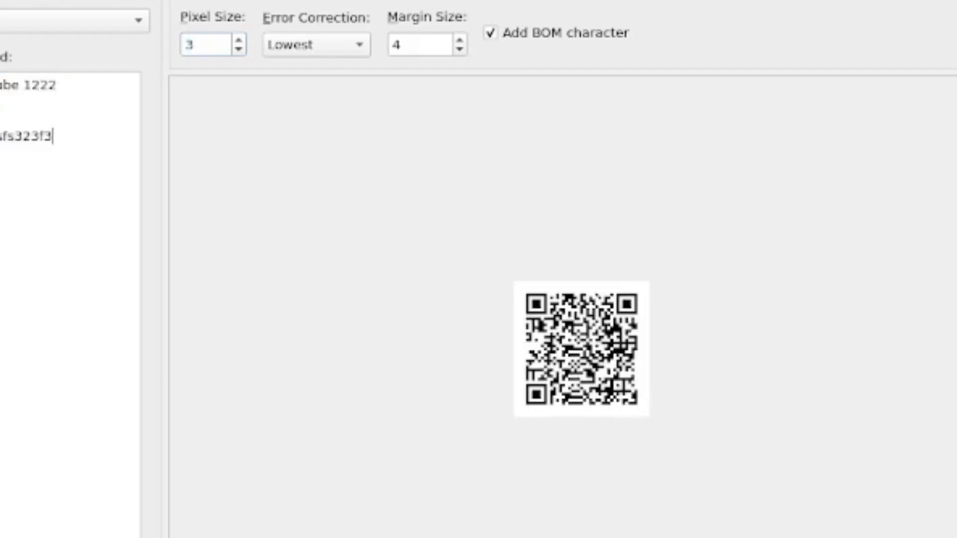
click(314, 44)
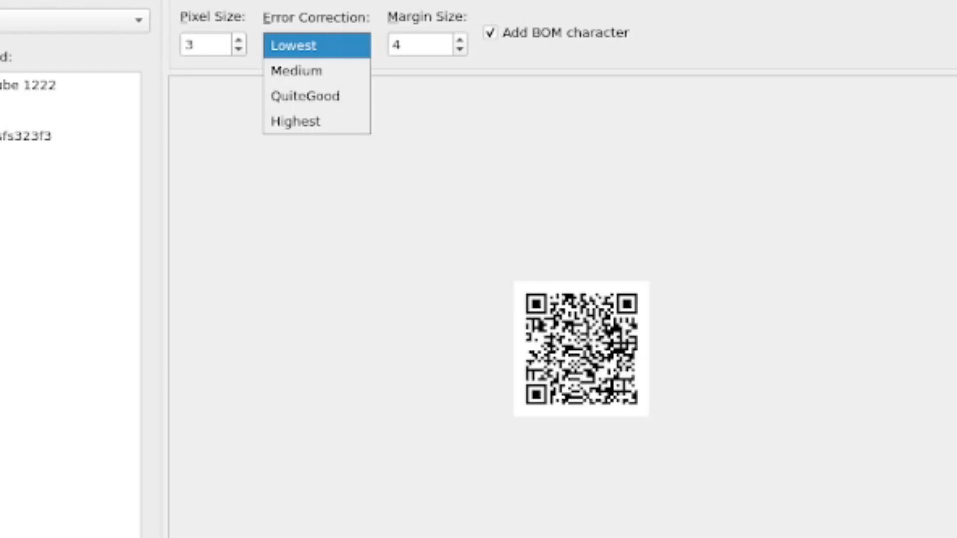
click(293, 45)
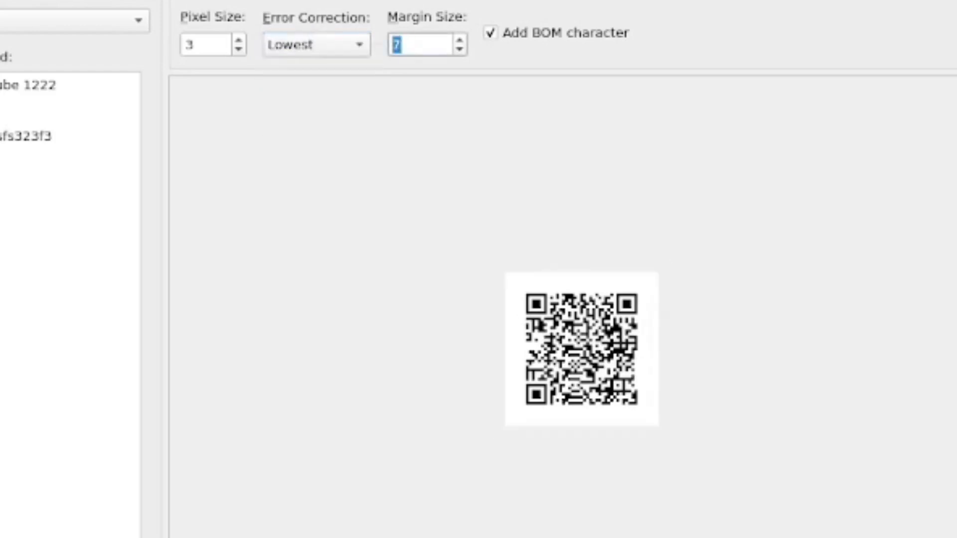
Close QtQR to return to the article's QR Code Generator section
click(460, 40)
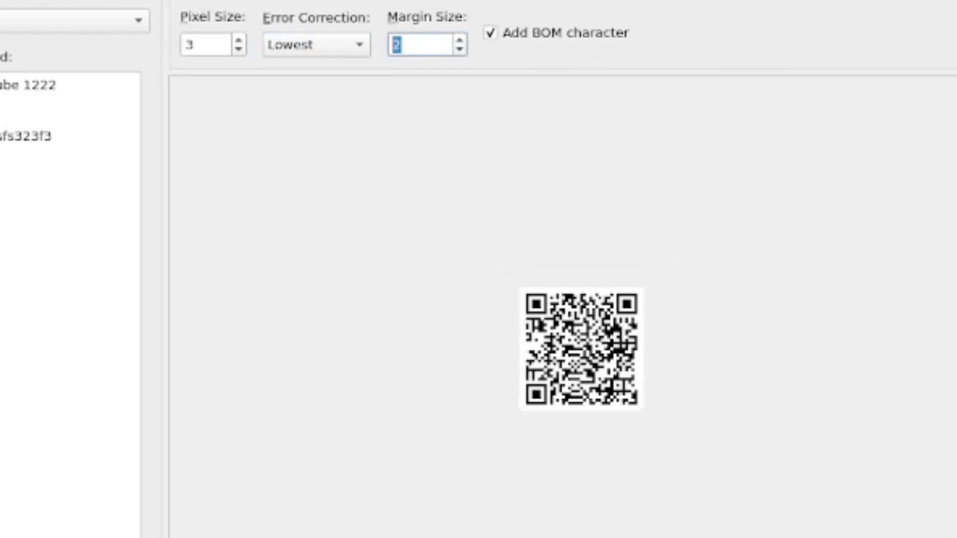
click(460, 40)
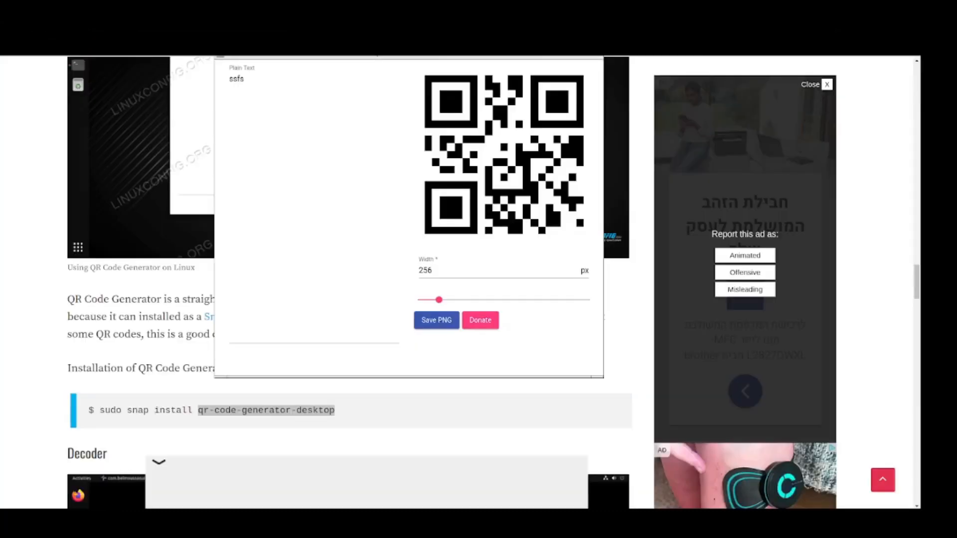
Encode volume name 'sfss' and creation date 'sfsfsfs' lines in the QR Code Generator snap
scroll(down, 3)
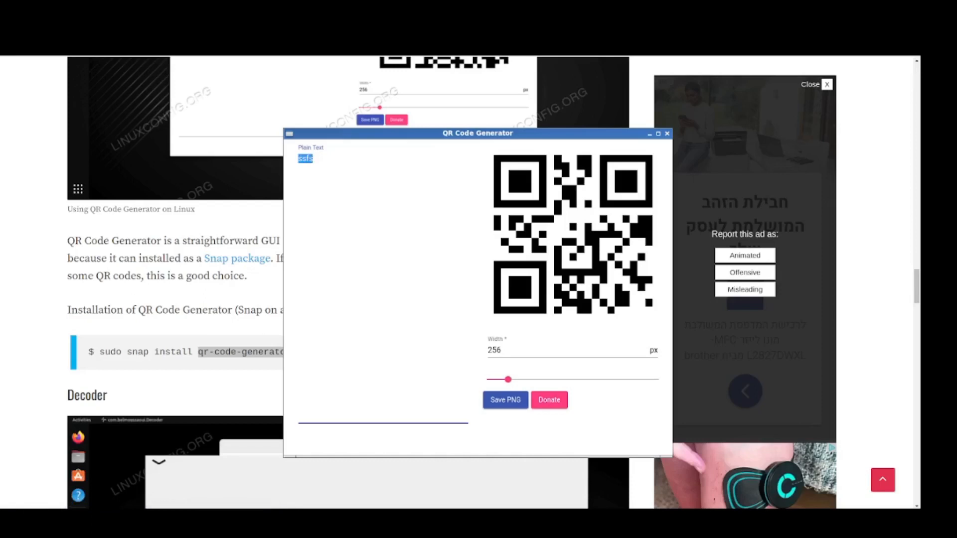
text(Vo,u)
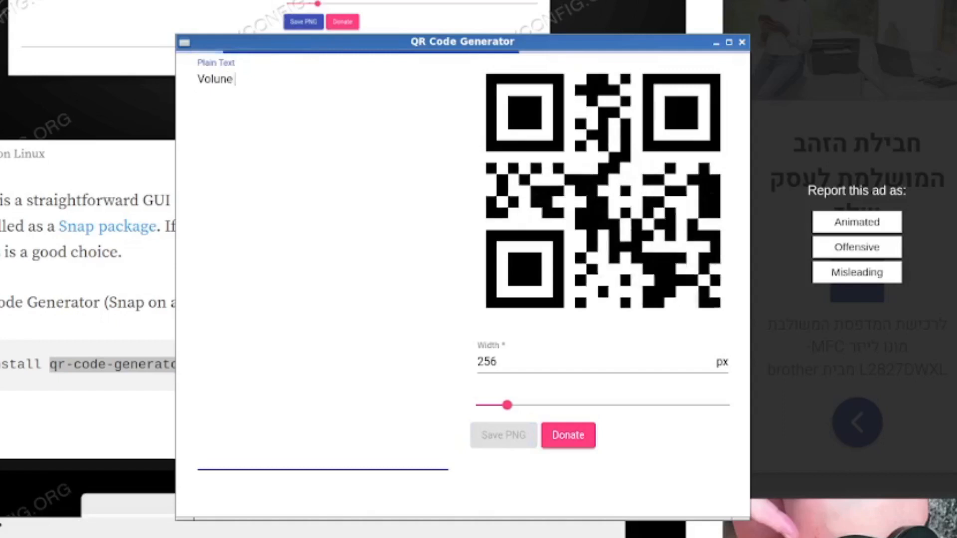
text(e)
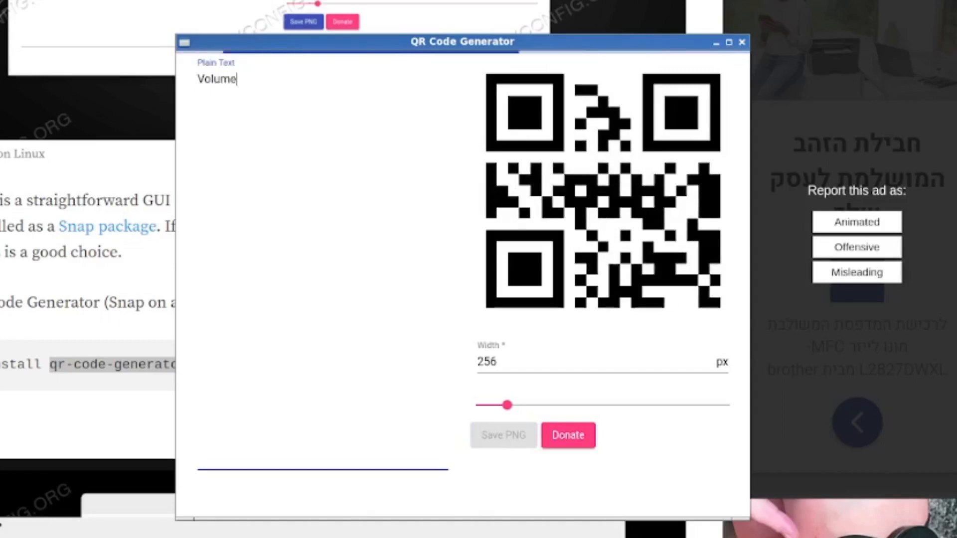
text(name: sfss)
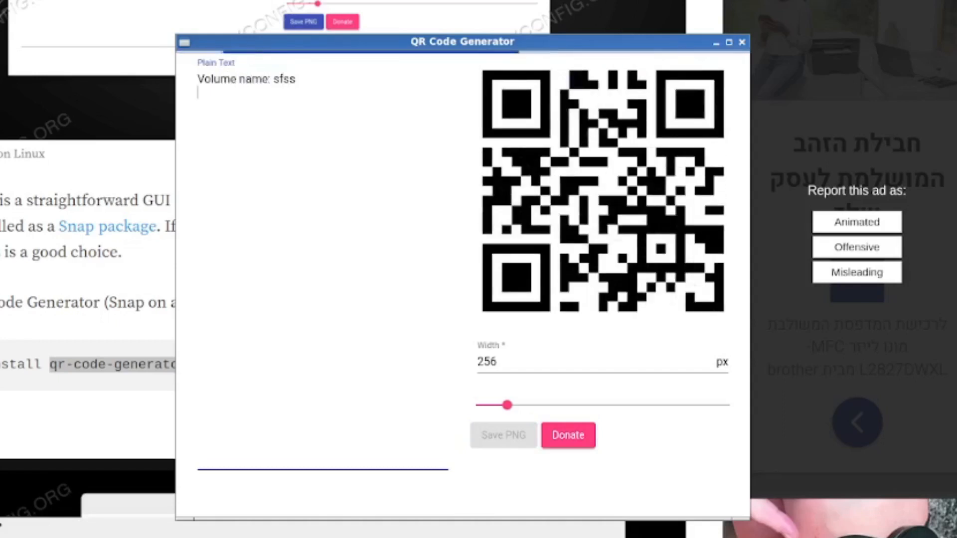
text(Creation date: sfsfsfs)
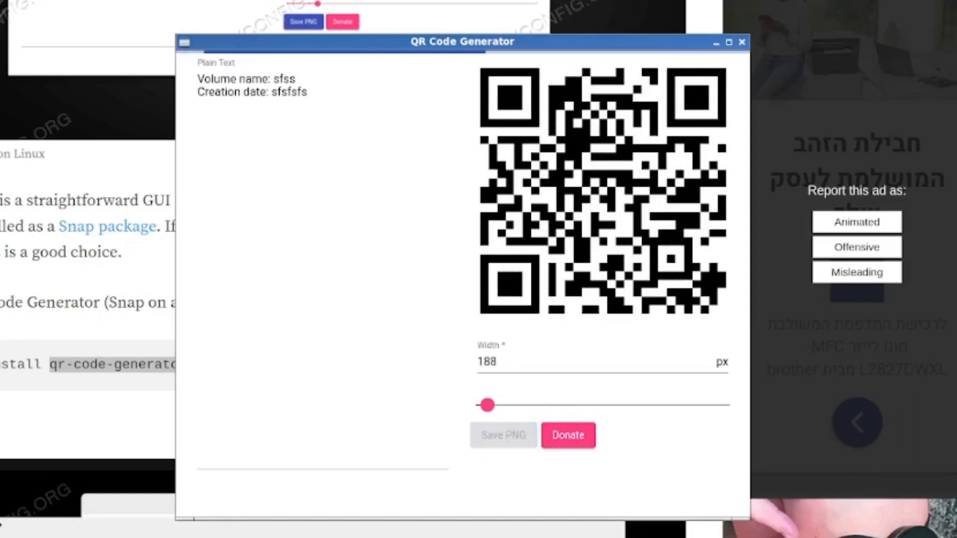
mouse_move(503, 435)
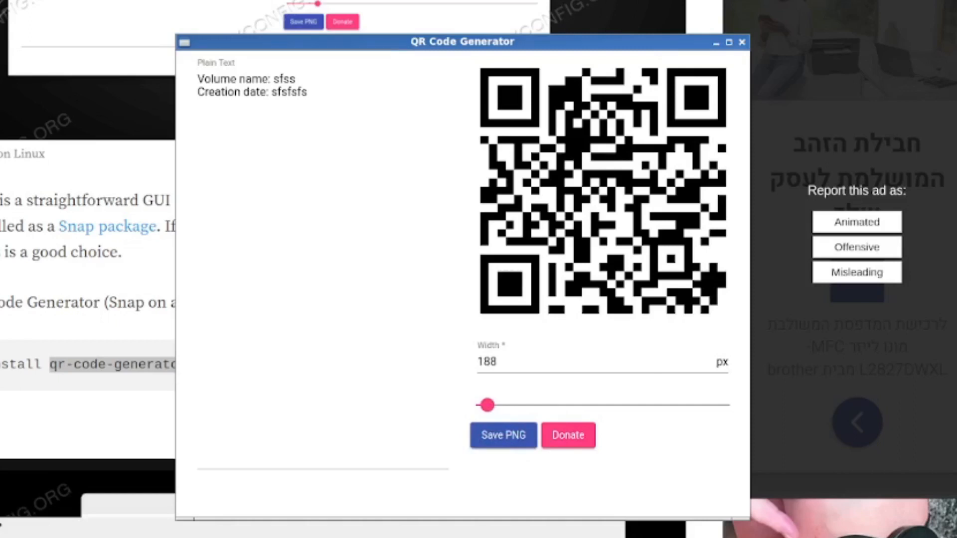
Close QR Code Generator and scroll down to the article's Zint section and install commands
click(743, 42)
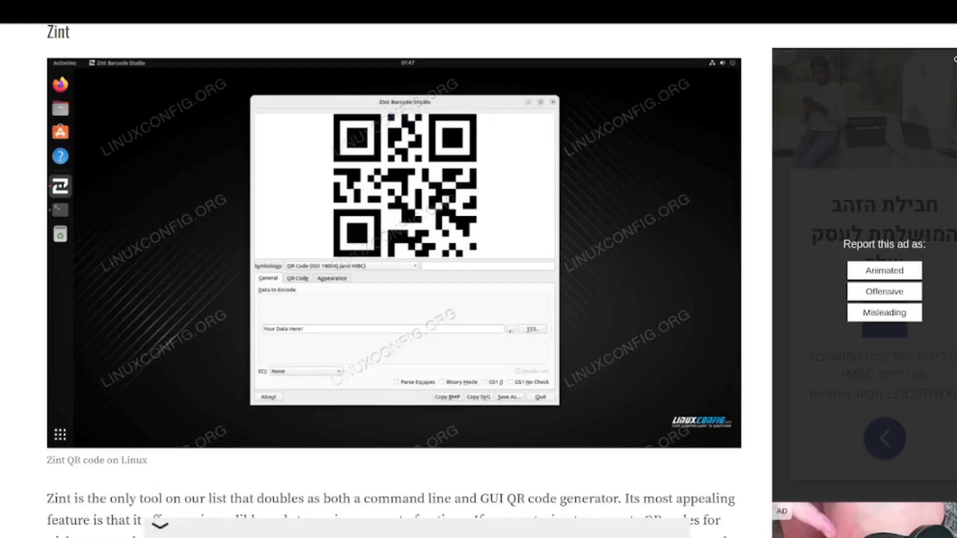
scroll(down, 3)
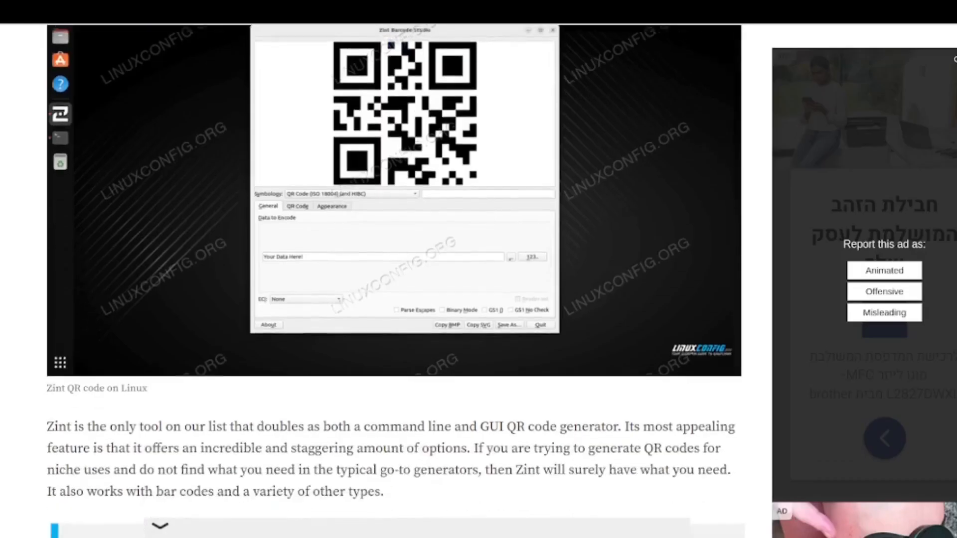
scroll(down, 3)
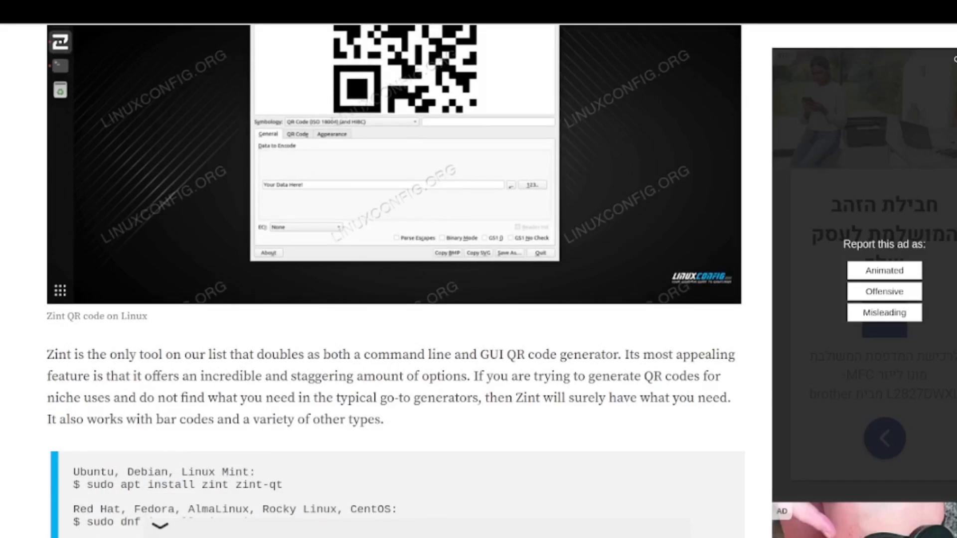
scroll(down, 3)
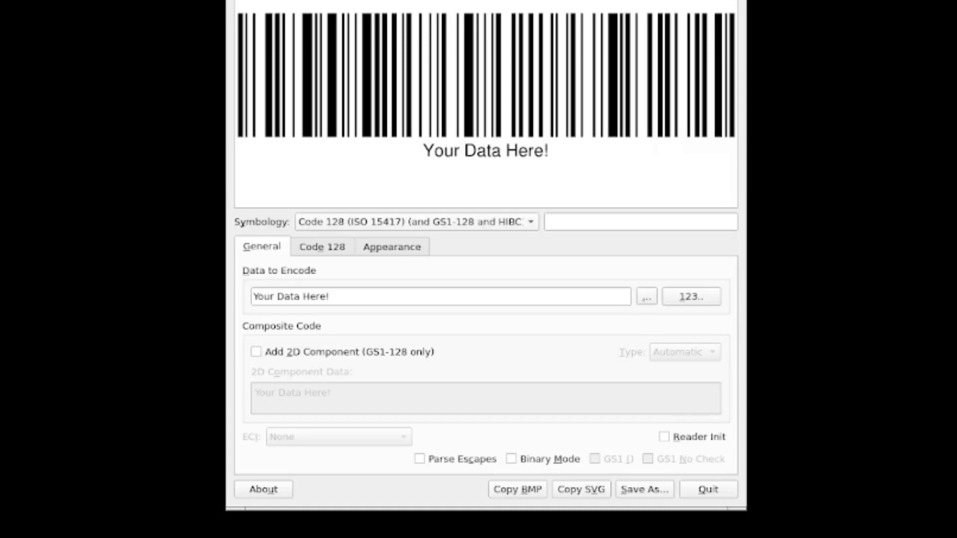
Set the symbology to QR Code (ISO 18004) instead of Code 128
click(417, 221)
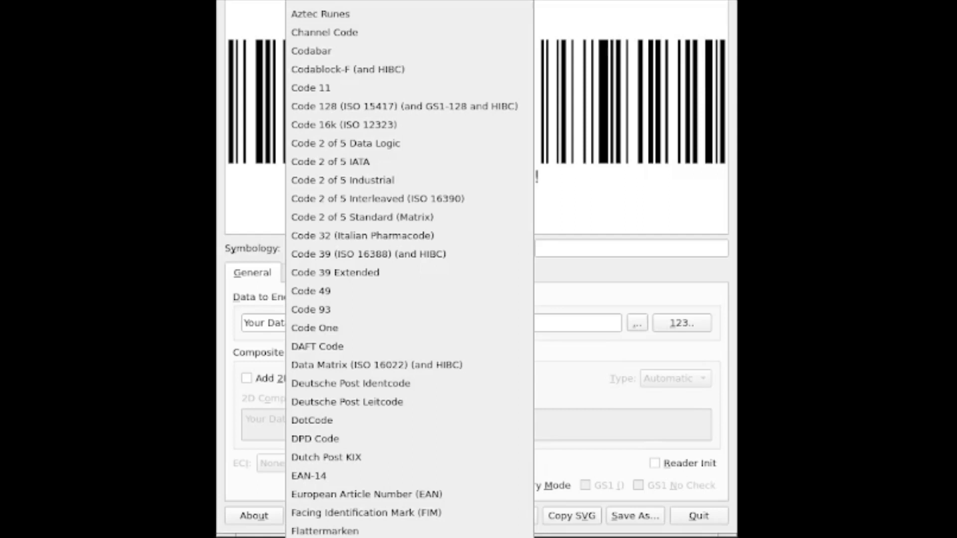
mouse_move(311, 50)
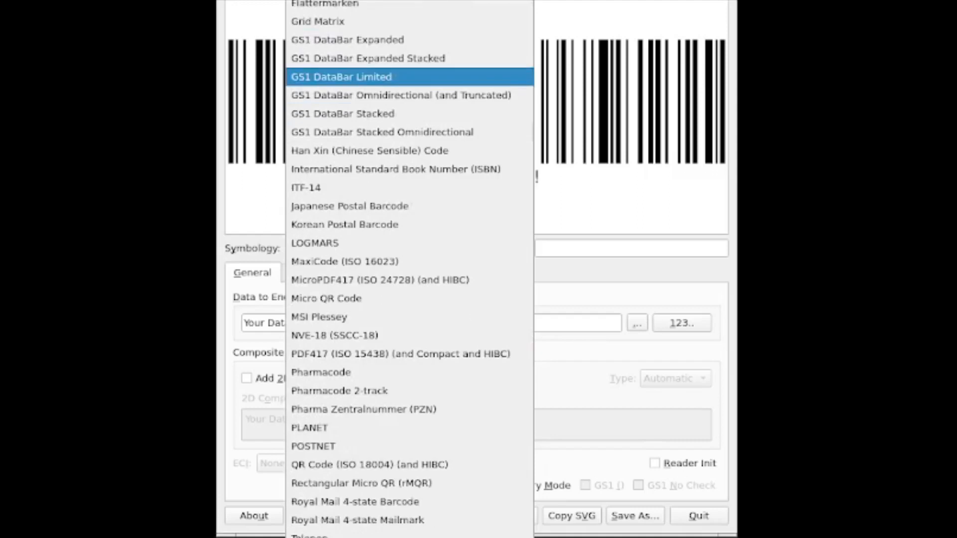
mouse_move(345, 261)
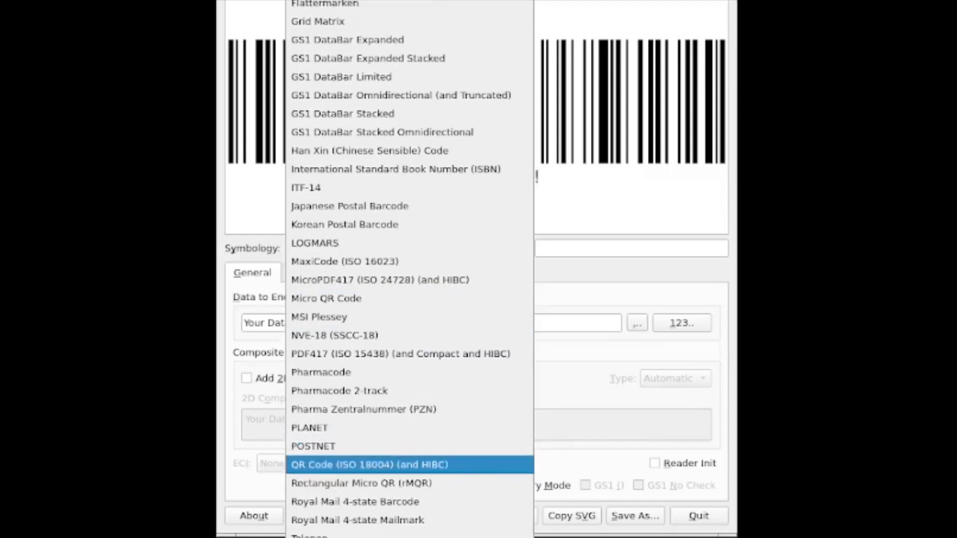
click(369, 465)
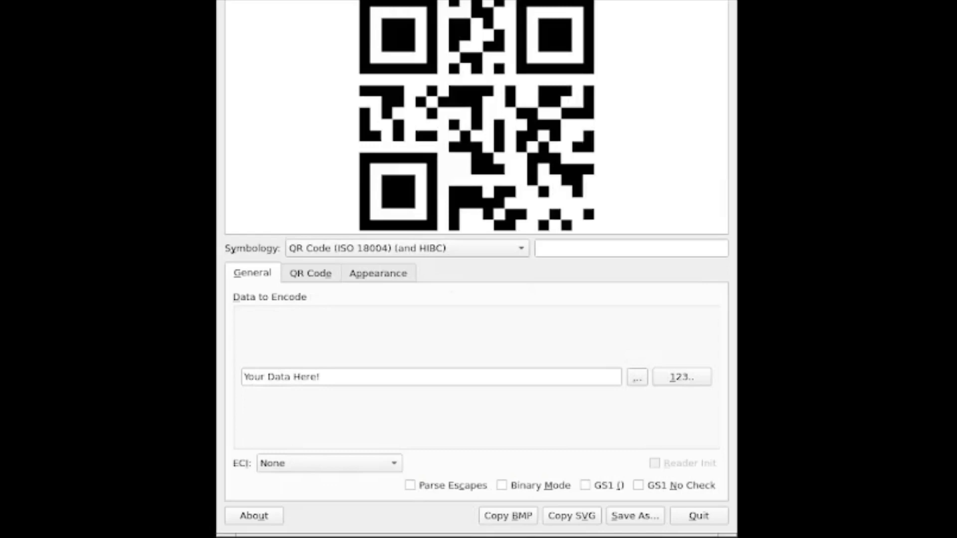
Review the QR Code size, error correction and mask settings, keeping them Automatic
click(310, 273)
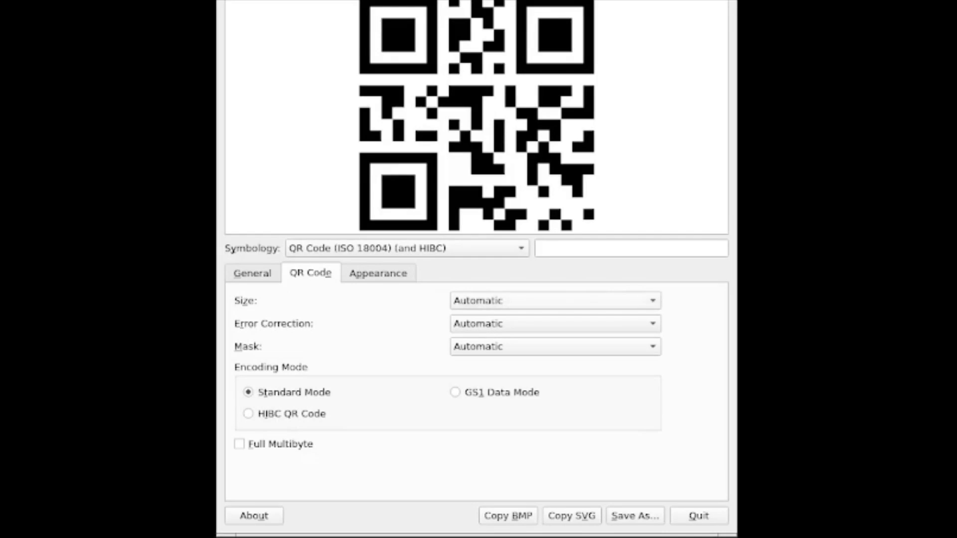
click(553, 323)
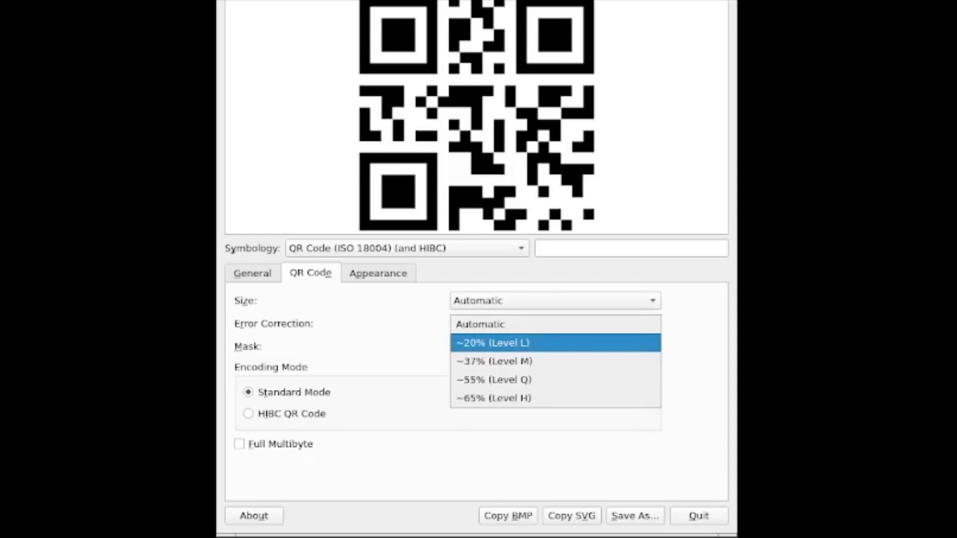
click(479, 324)
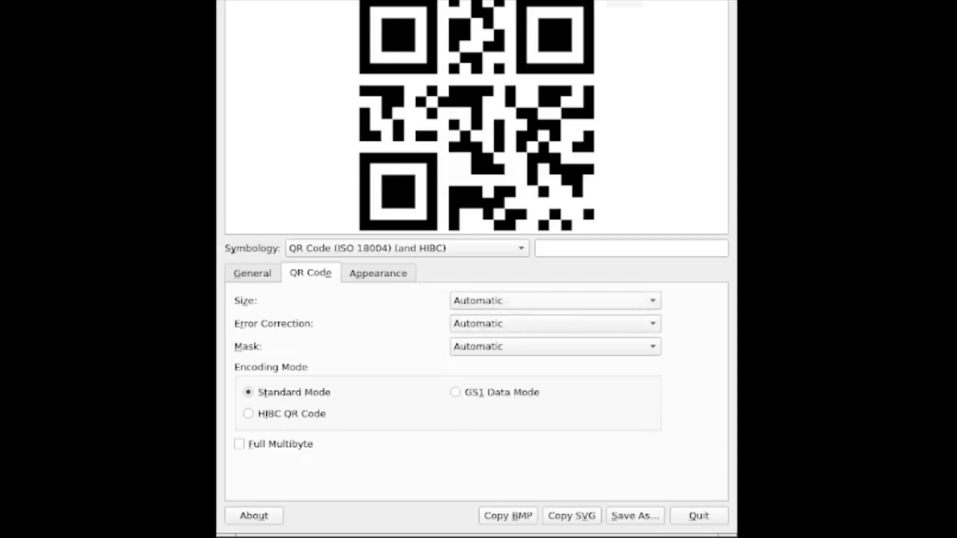
click(552, 301)
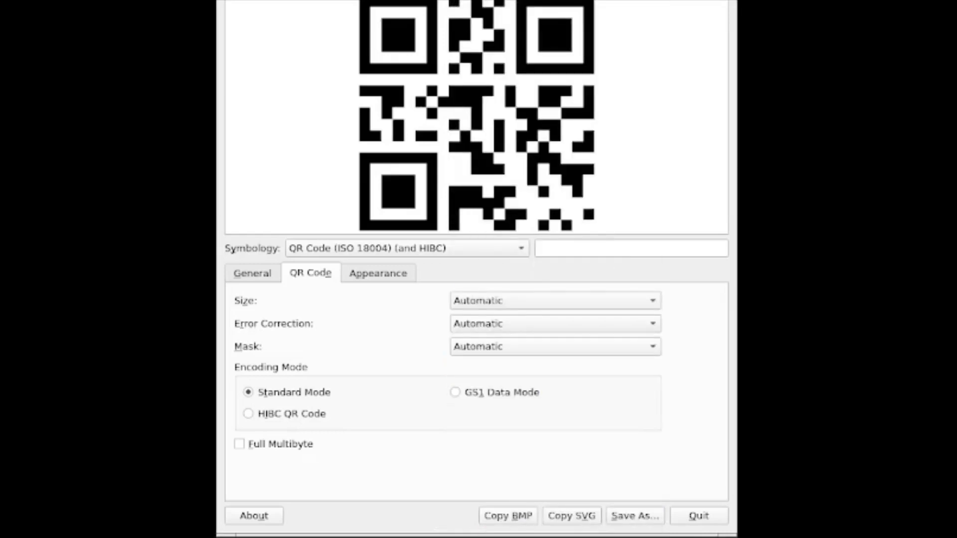
click(378, 273)
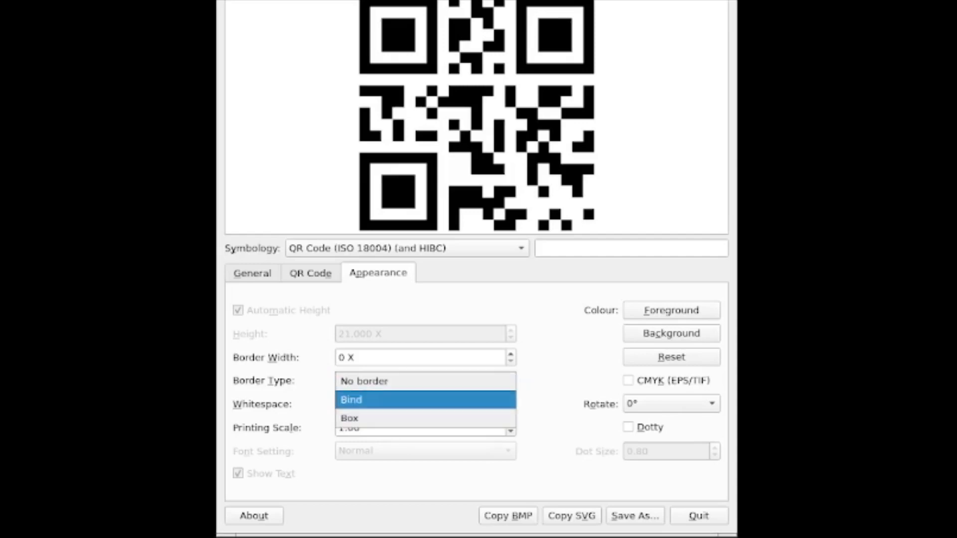
Keep the border type at No border and return to the General data settings
click(364, 381)
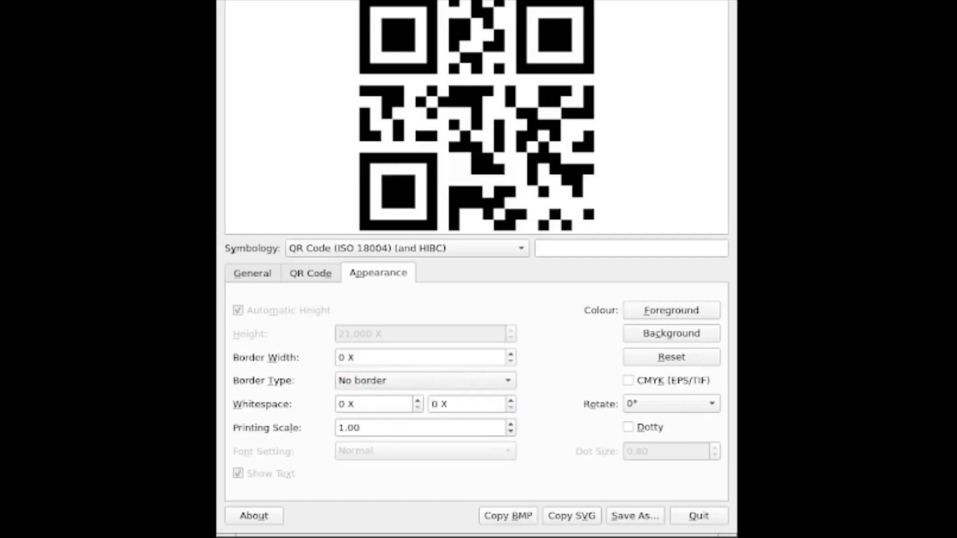
click(252, 273)
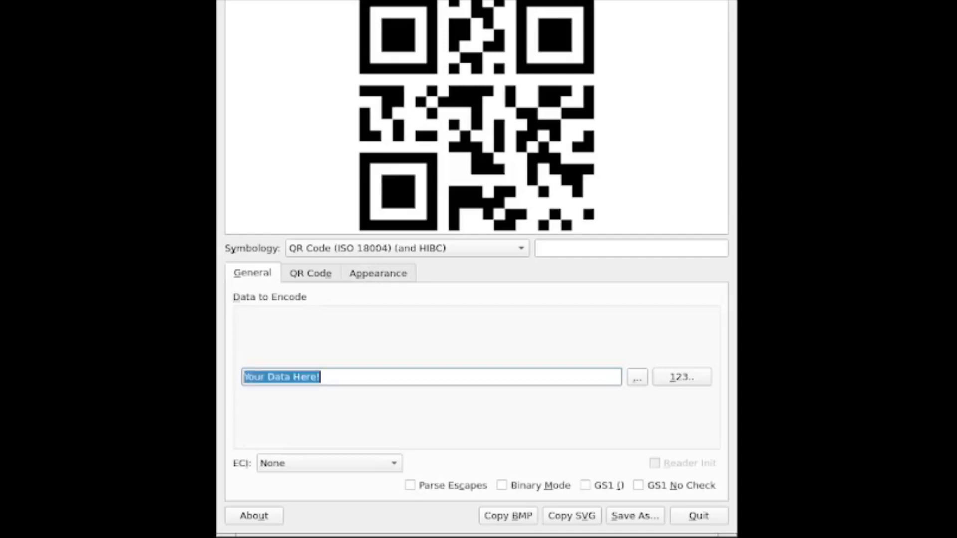
Encode 'Disc type: CD. Creation date: sfs' and bring up the larger data editor
text(Disc type:)
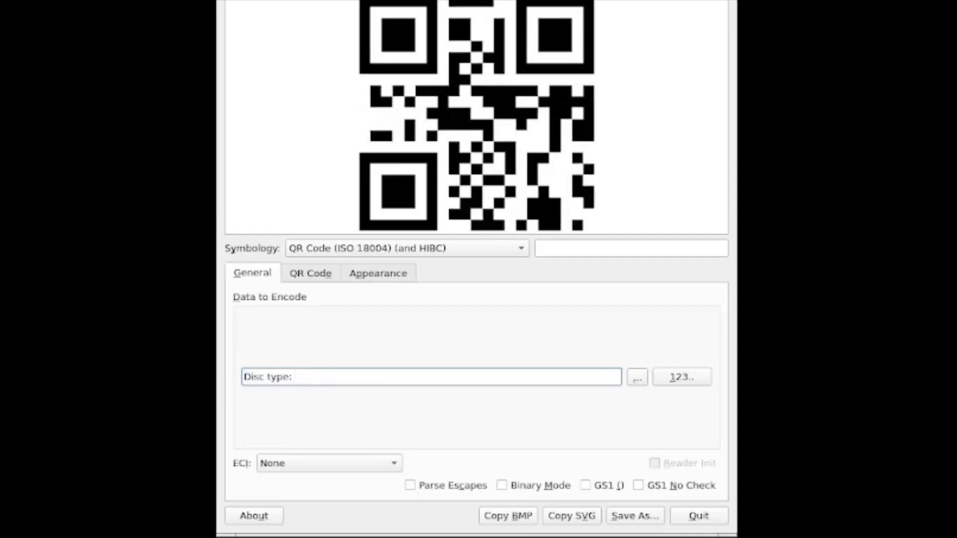
text(CD. Creation)
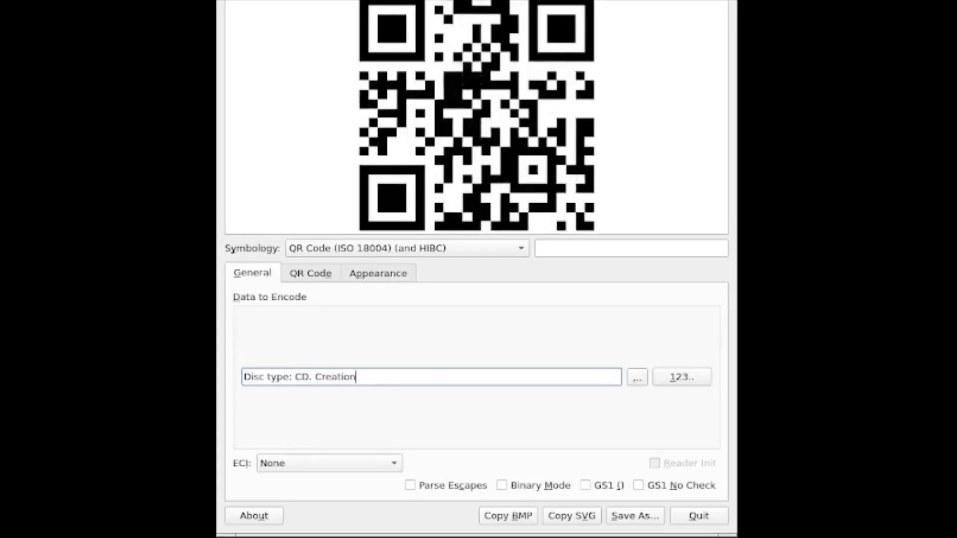
text(date: sfs)
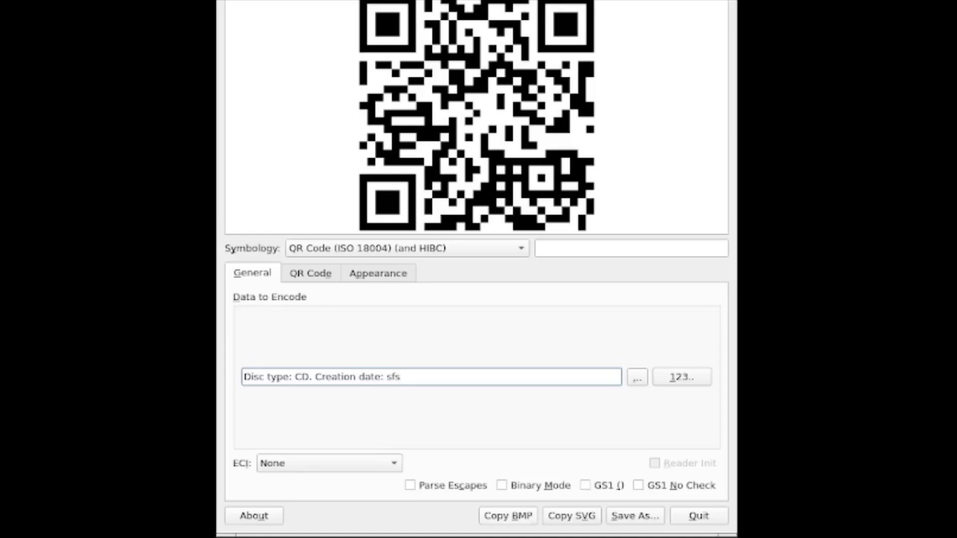
mouse_move(571, 516)
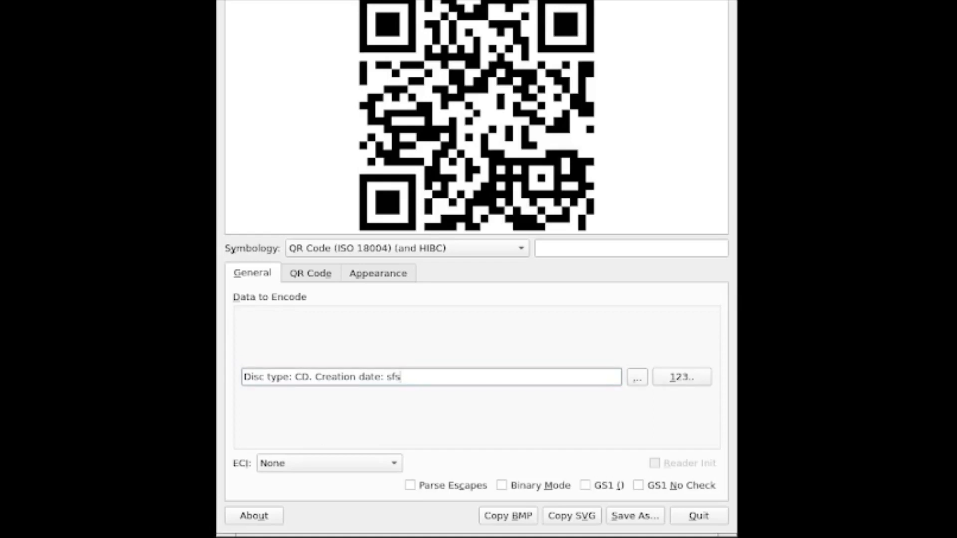
click(637, 377)
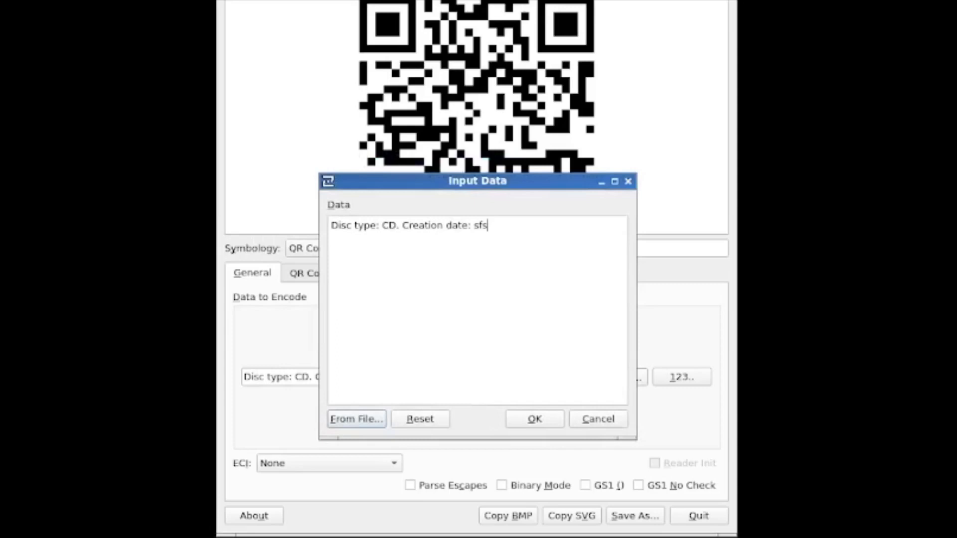
Break the data after 'CD.' so the creation date starts on a second line, and apply it
click(401, 226)
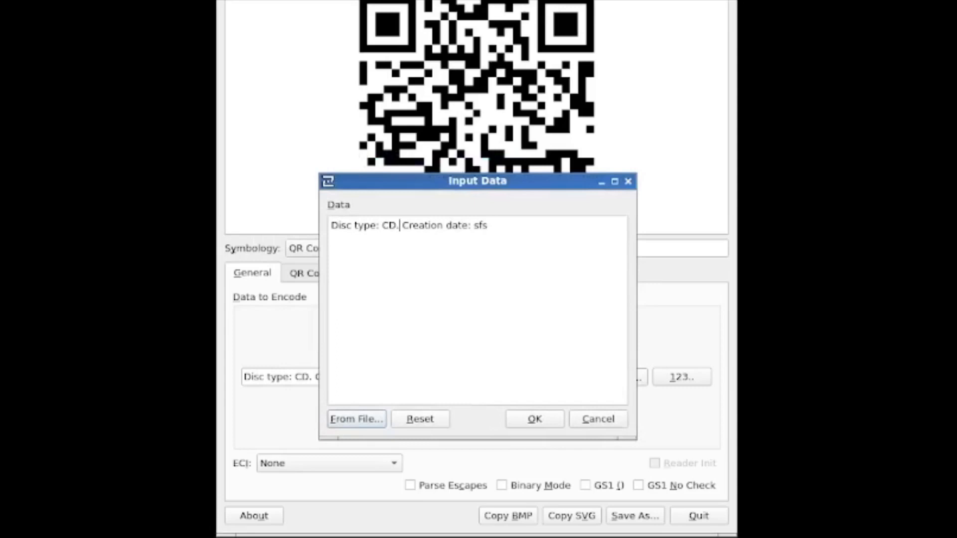
key(Return)
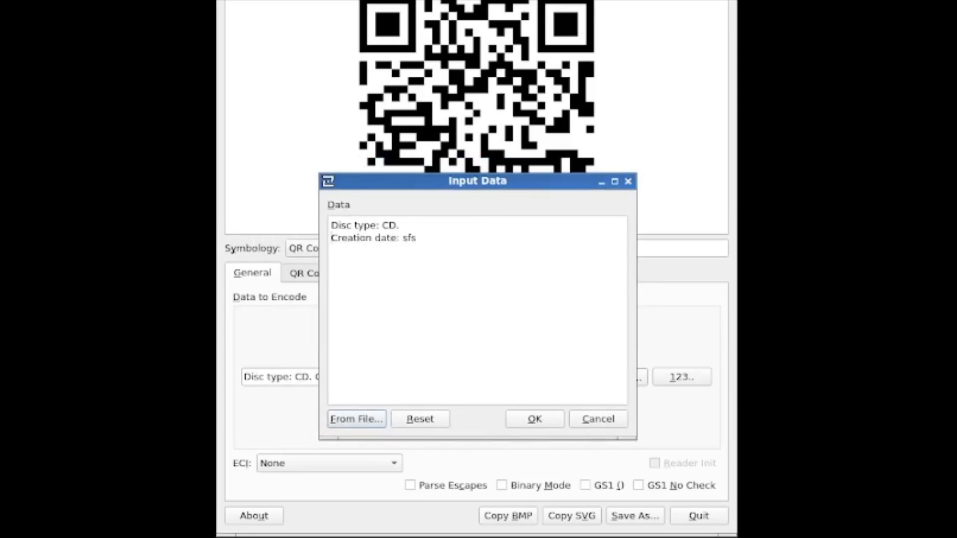
click(414, 237)
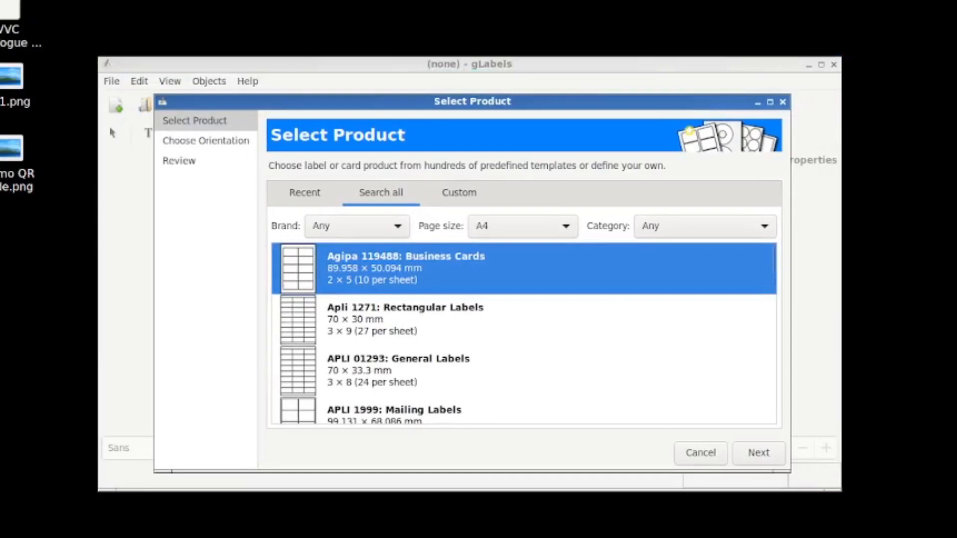
Create the label from Agipa 119488 Business Cards, Normal orientation, accepting the review
click(759, 453)
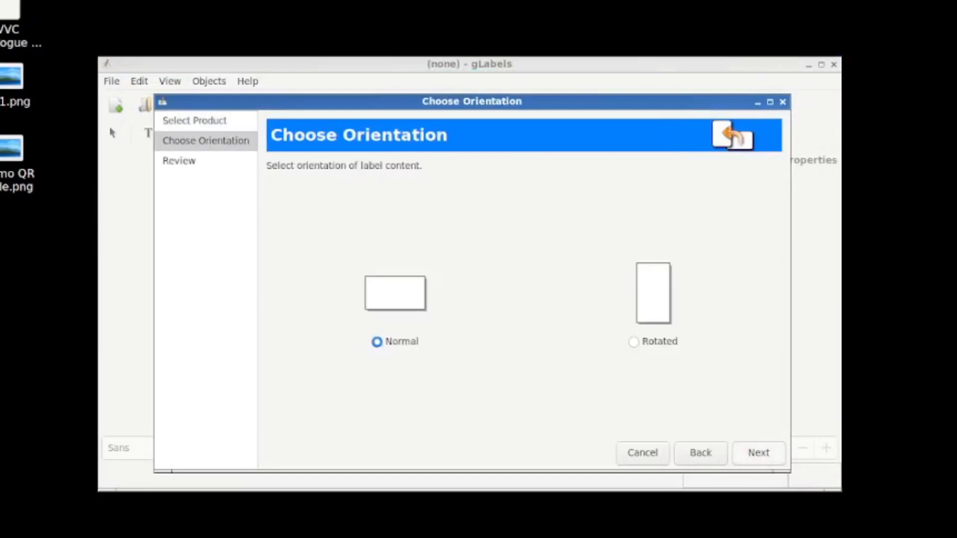
click(758, 453)
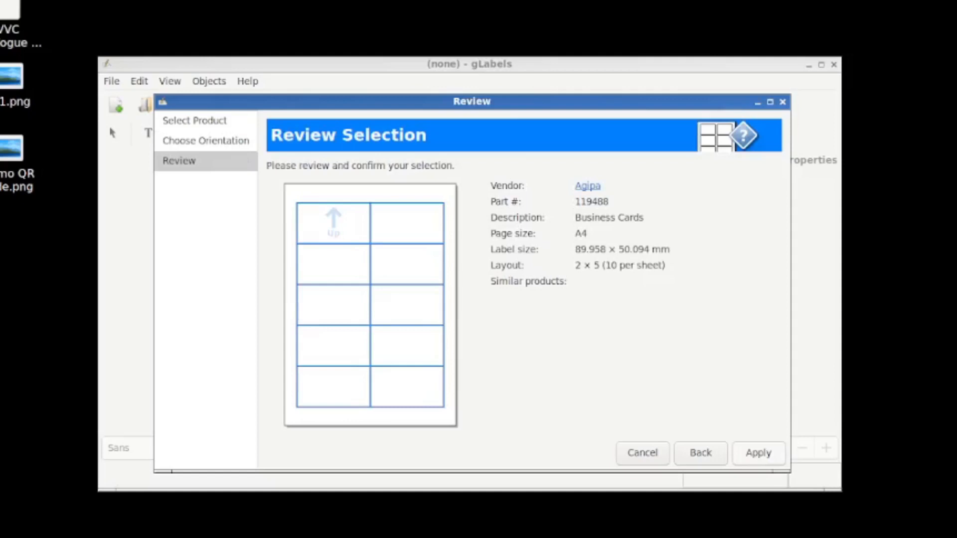
click(758, 453)
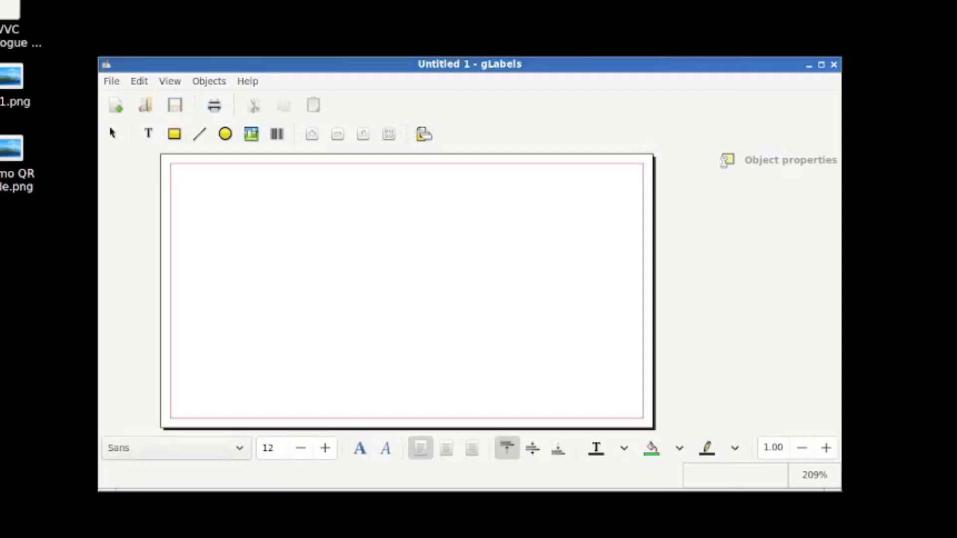
mouse_move(276, 133)
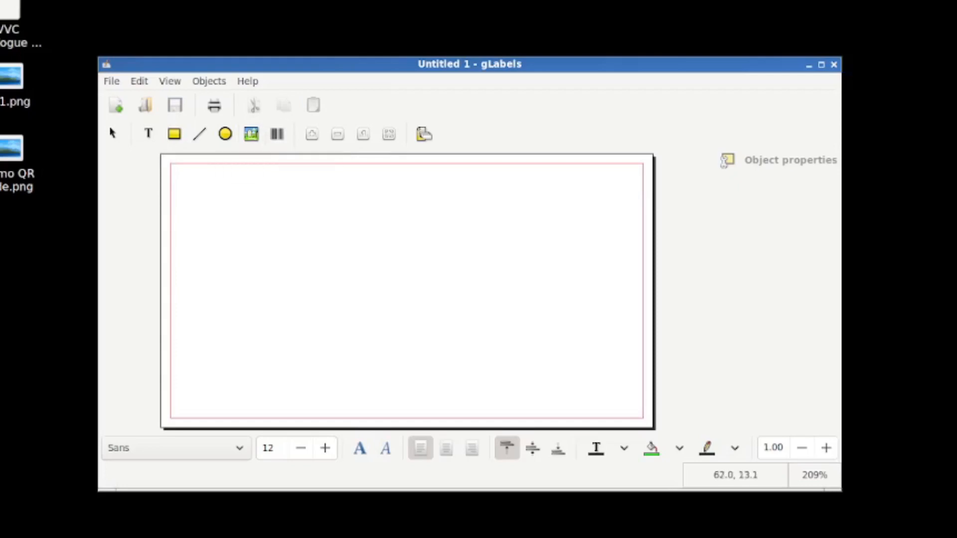
click(275, 134)
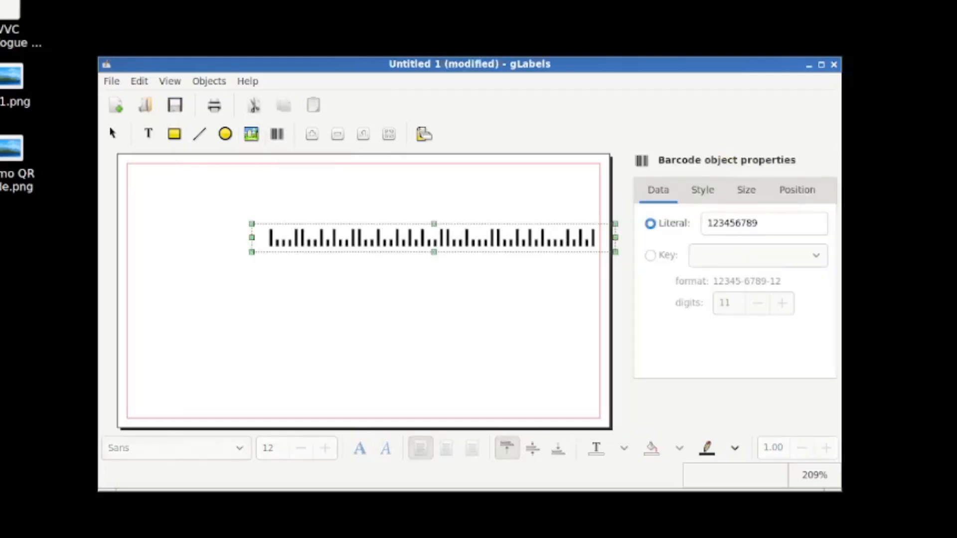
click(702, 189)
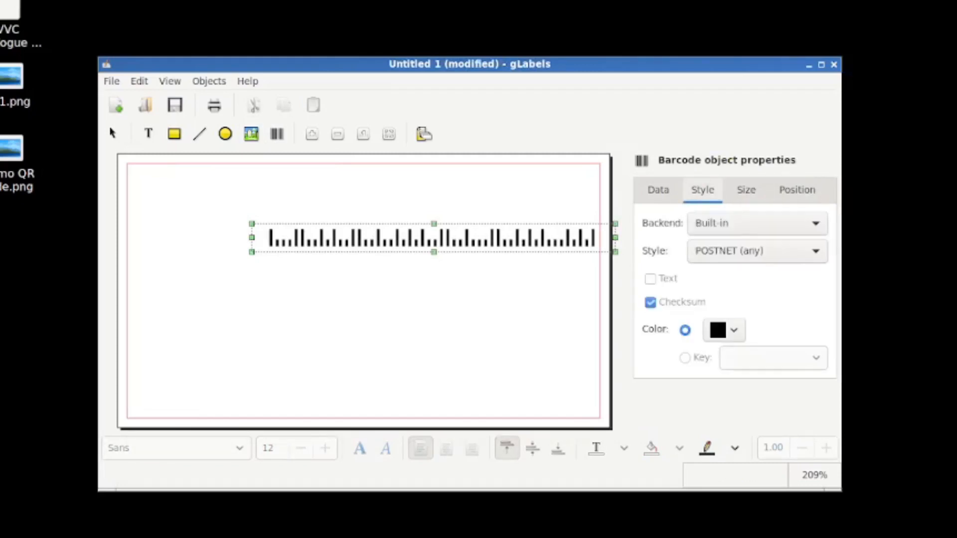
click(756, 251)
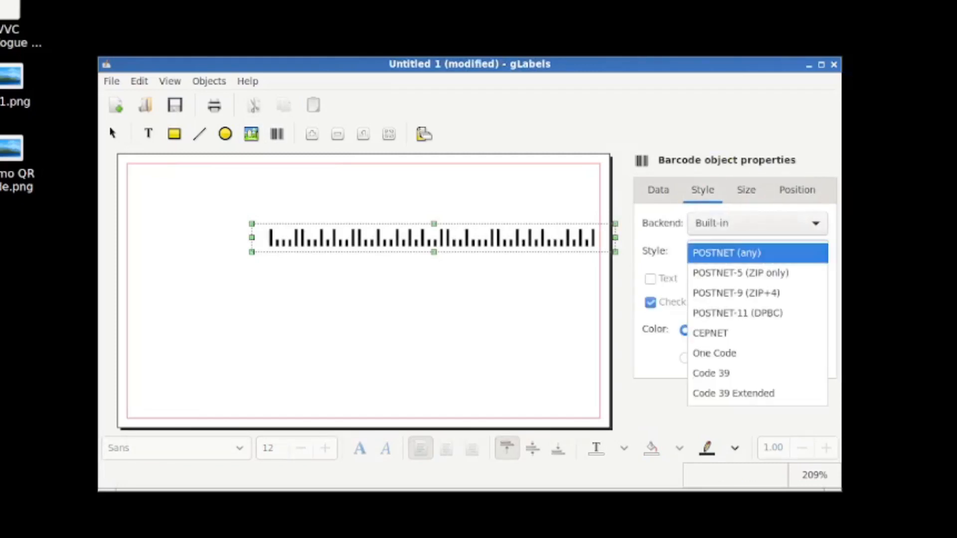
click(729, 252)
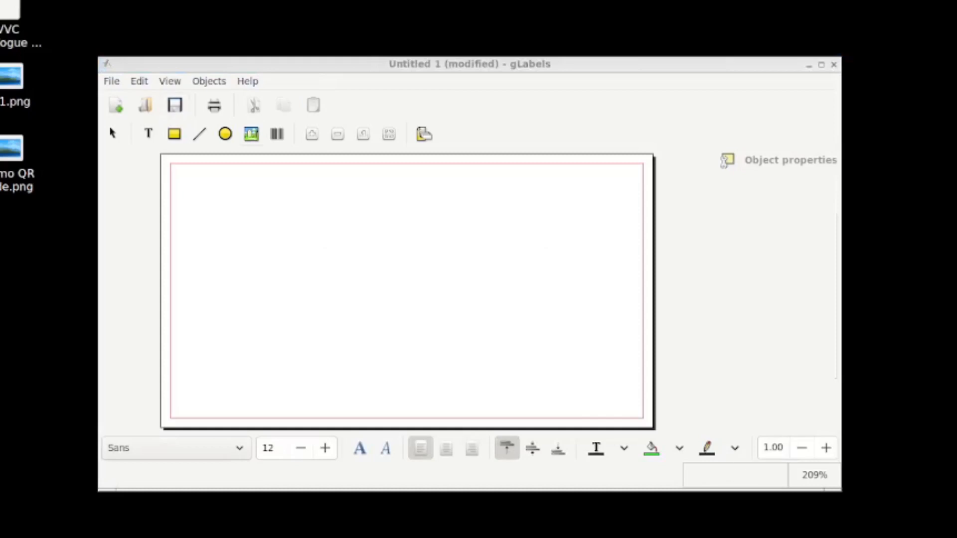
mouse_move(250, 134)
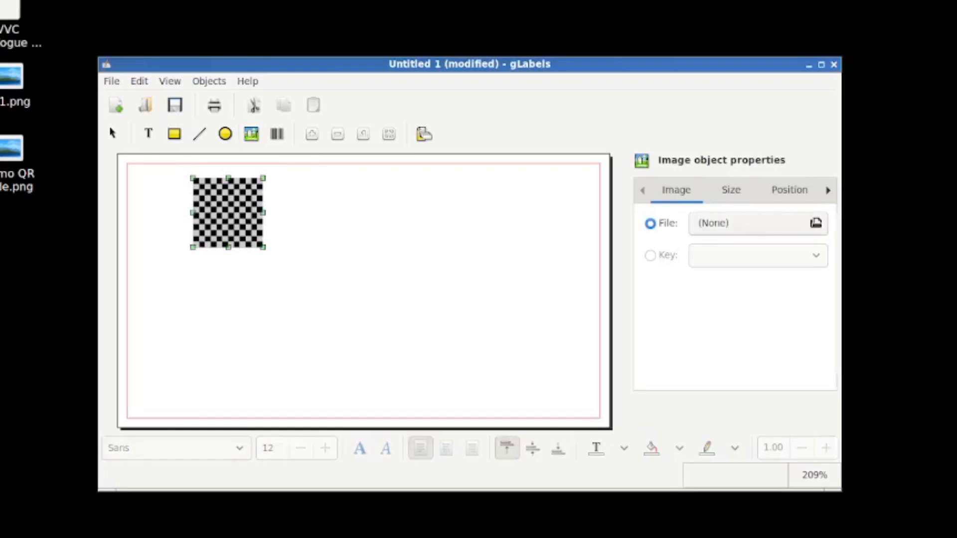
Load Demo QR code.png into the image object, leaving it at 12.7 mm square
click(816, 223)
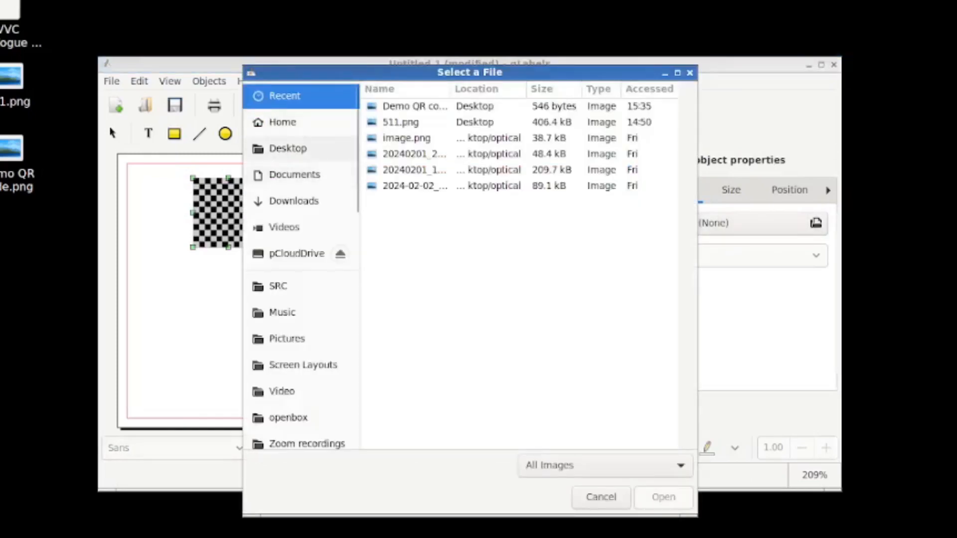
click(663, 497)
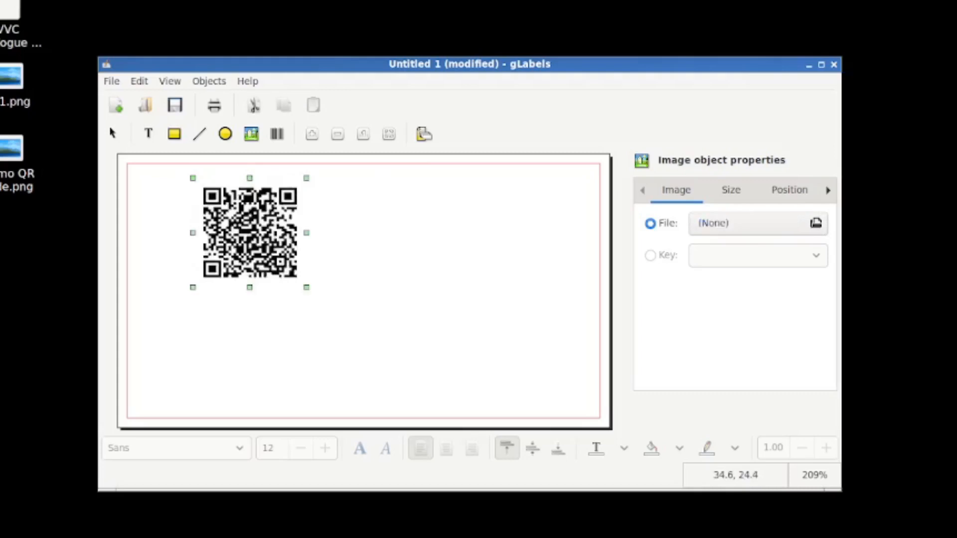
click(816, 223)
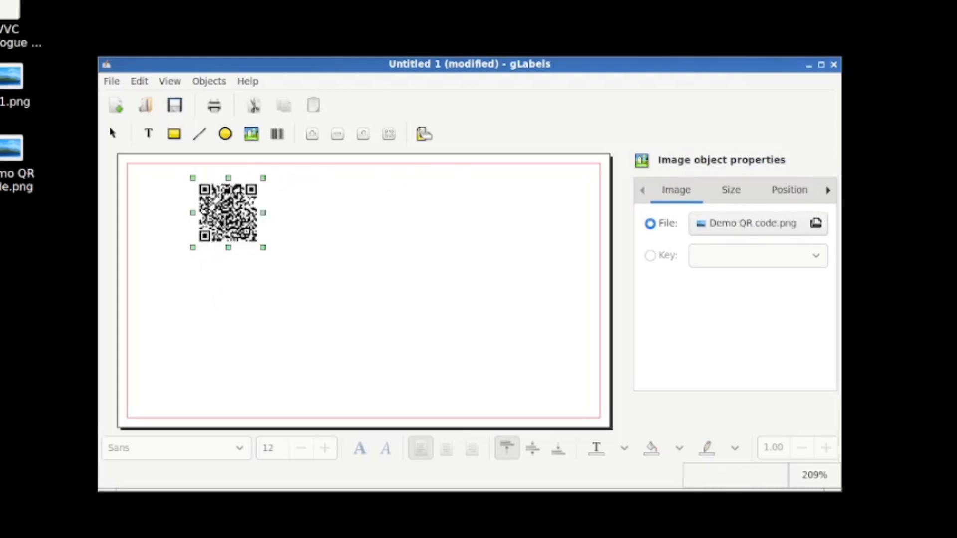
click(730, 190)
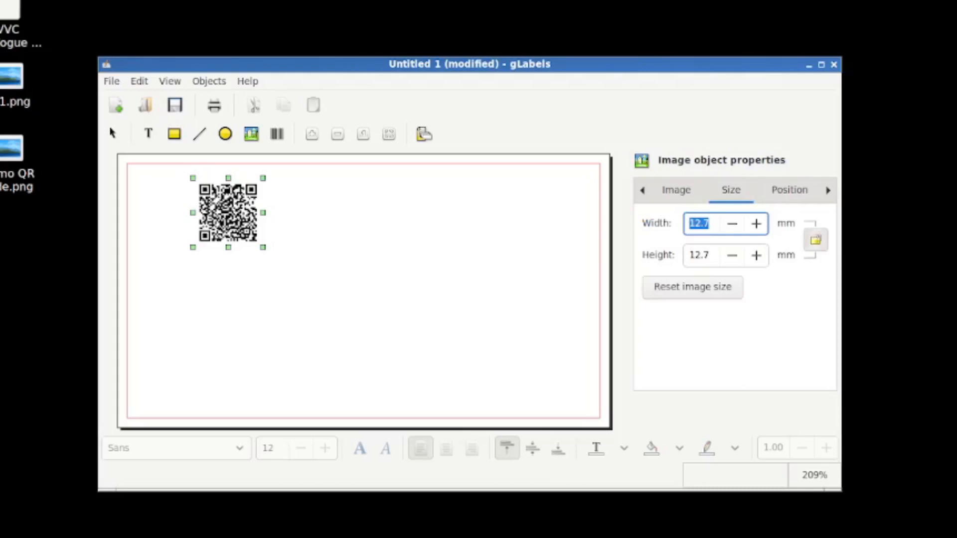
Increase the image width stepwise until the QR code reads 35.1 mm by 35.1 mm
click(757, 223)
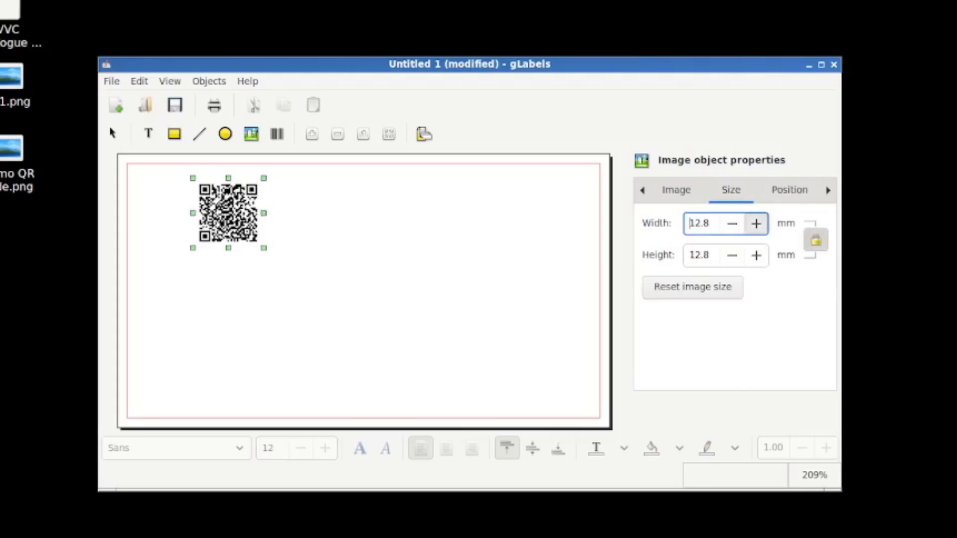
click(756, 223)
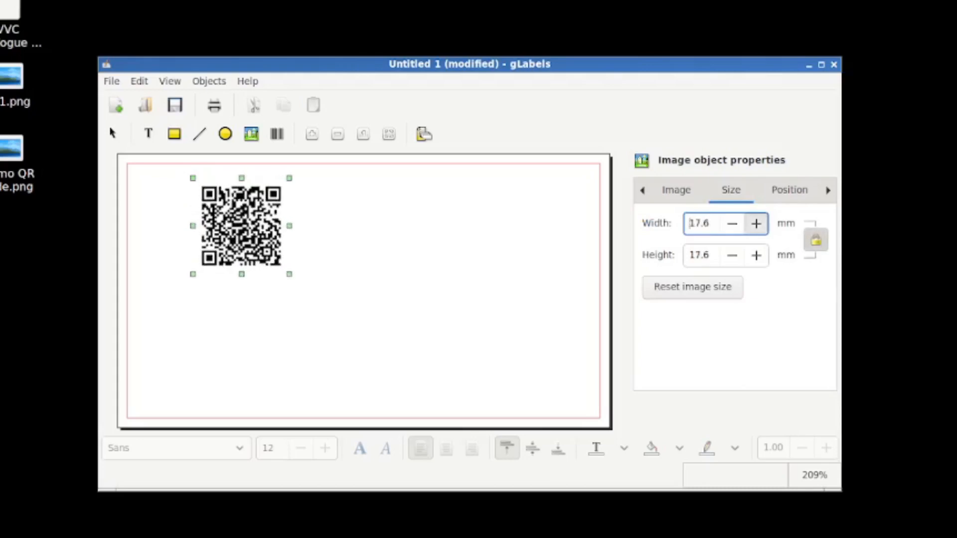
click(756, 224)
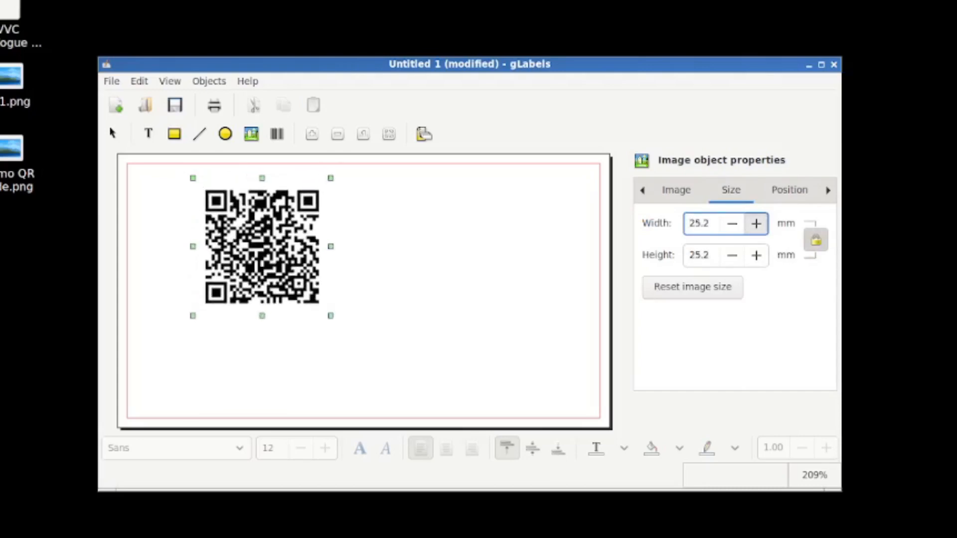
click(755, 223)
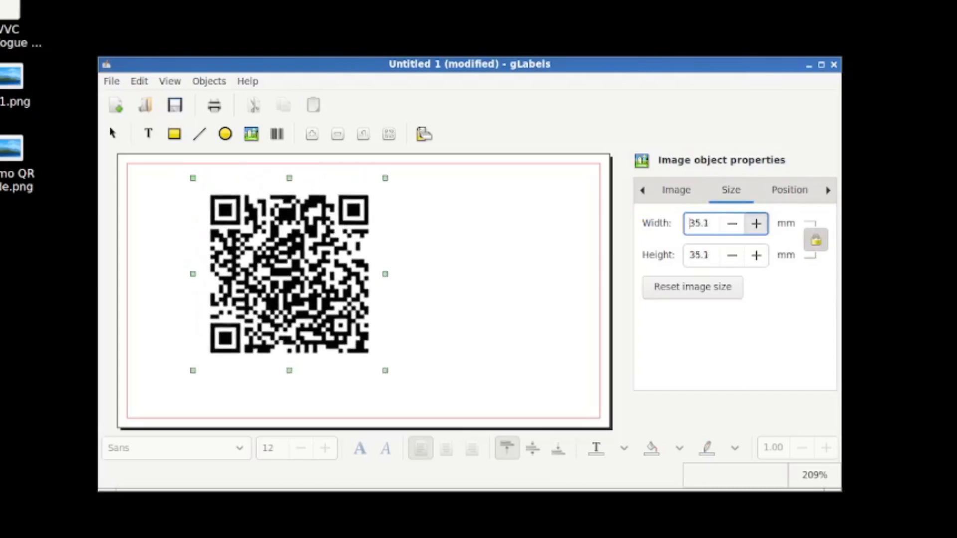